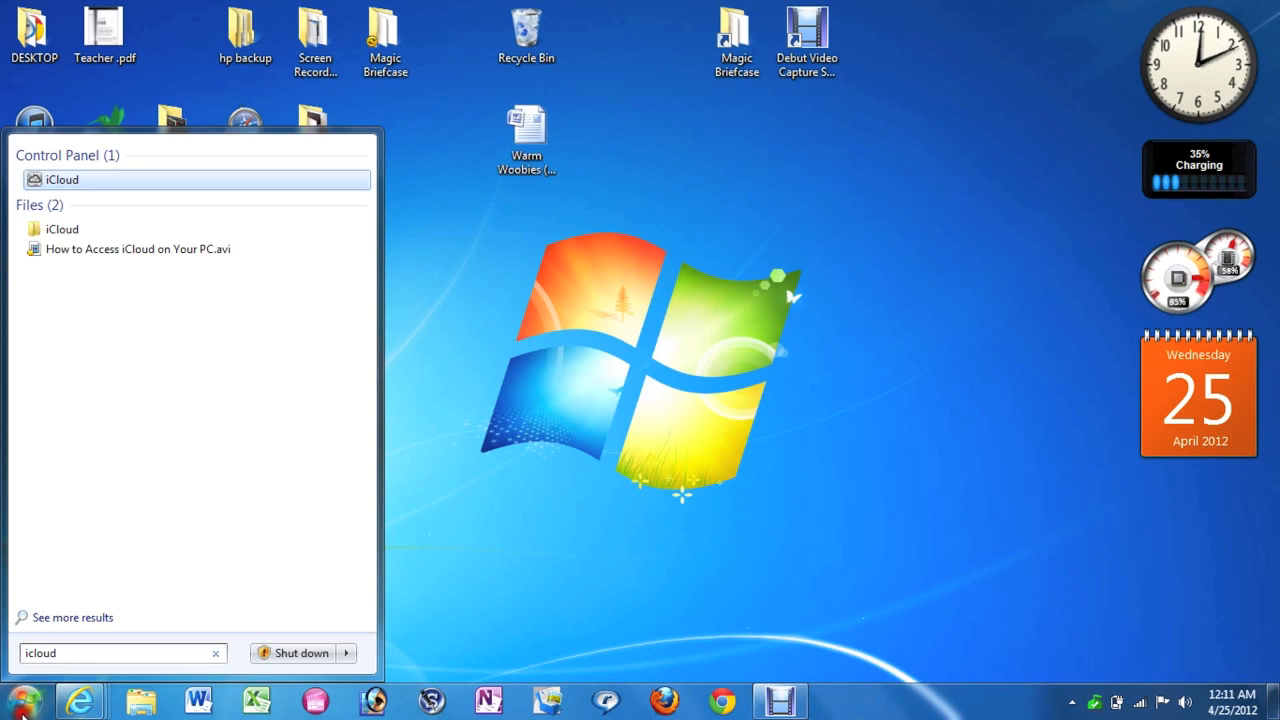
{"action": "mouse_move", "coordinate": [62, 181]}
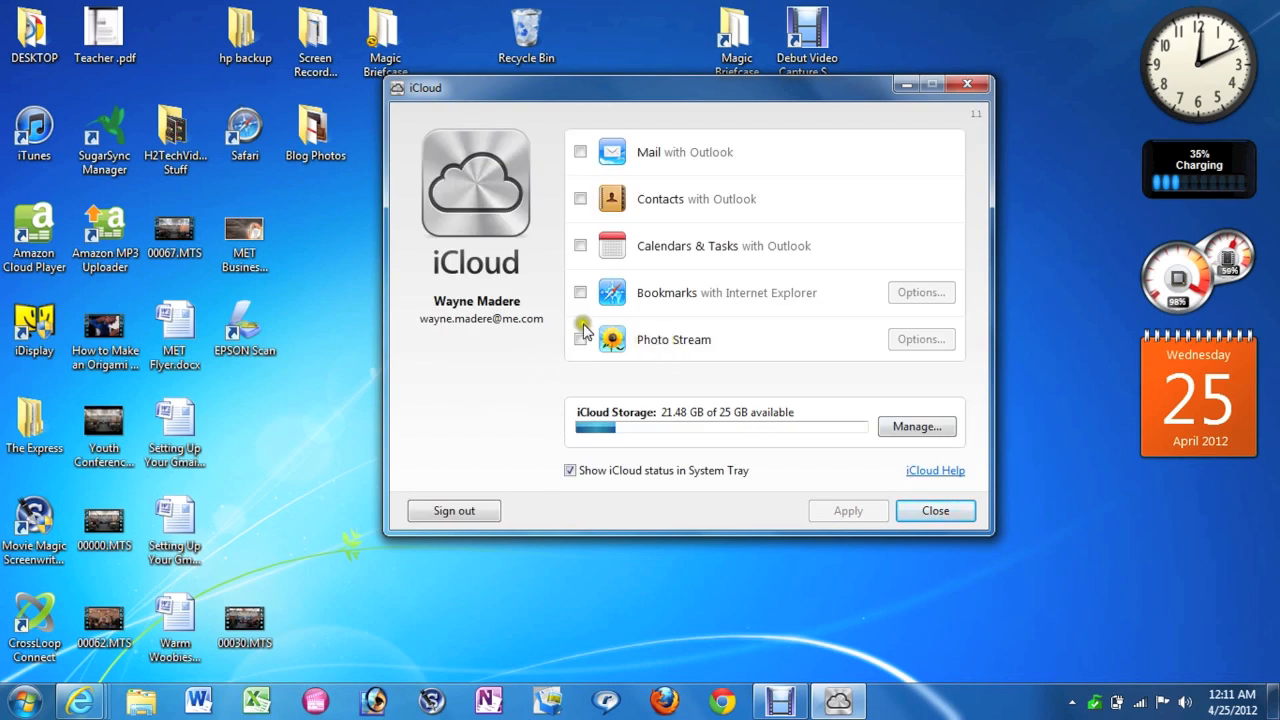
Enable Photo Stream in the iCloud Control Panel and apply the change, leaving other services off.
{"action": "left_click", "coordinate": [580, 339]}
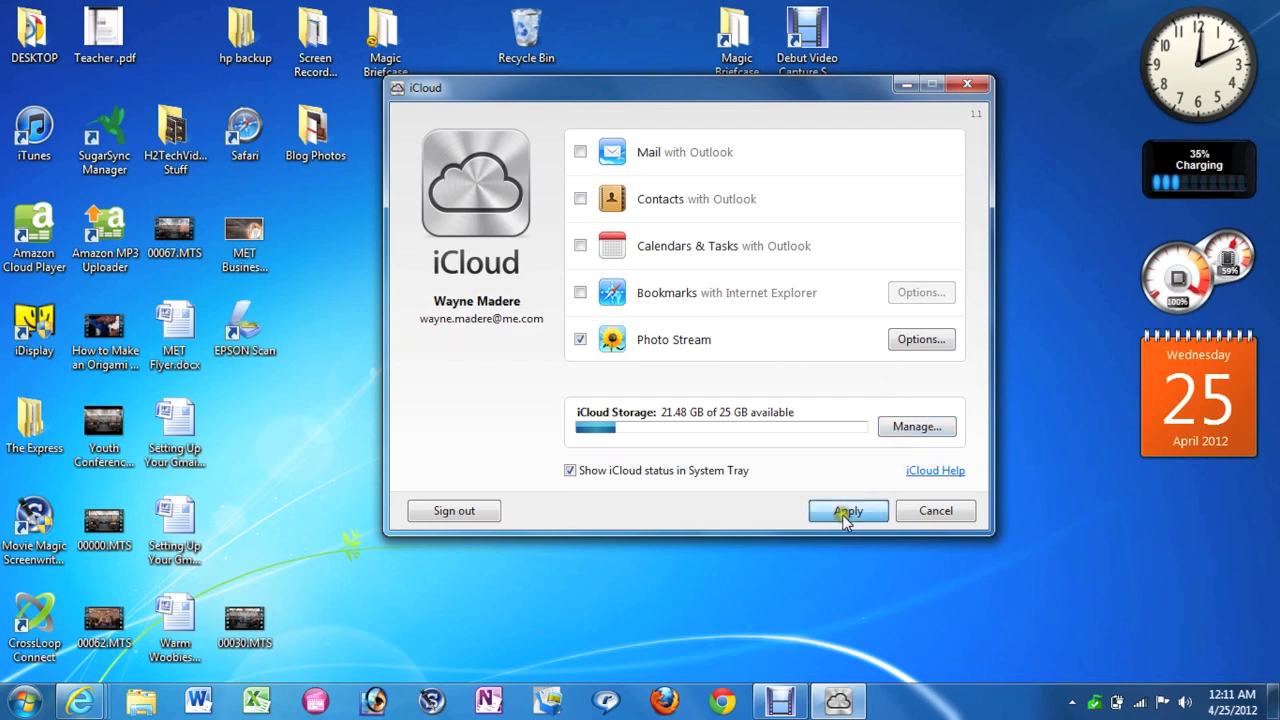
{"action": "left_click", "coordinate": [848, 511]}
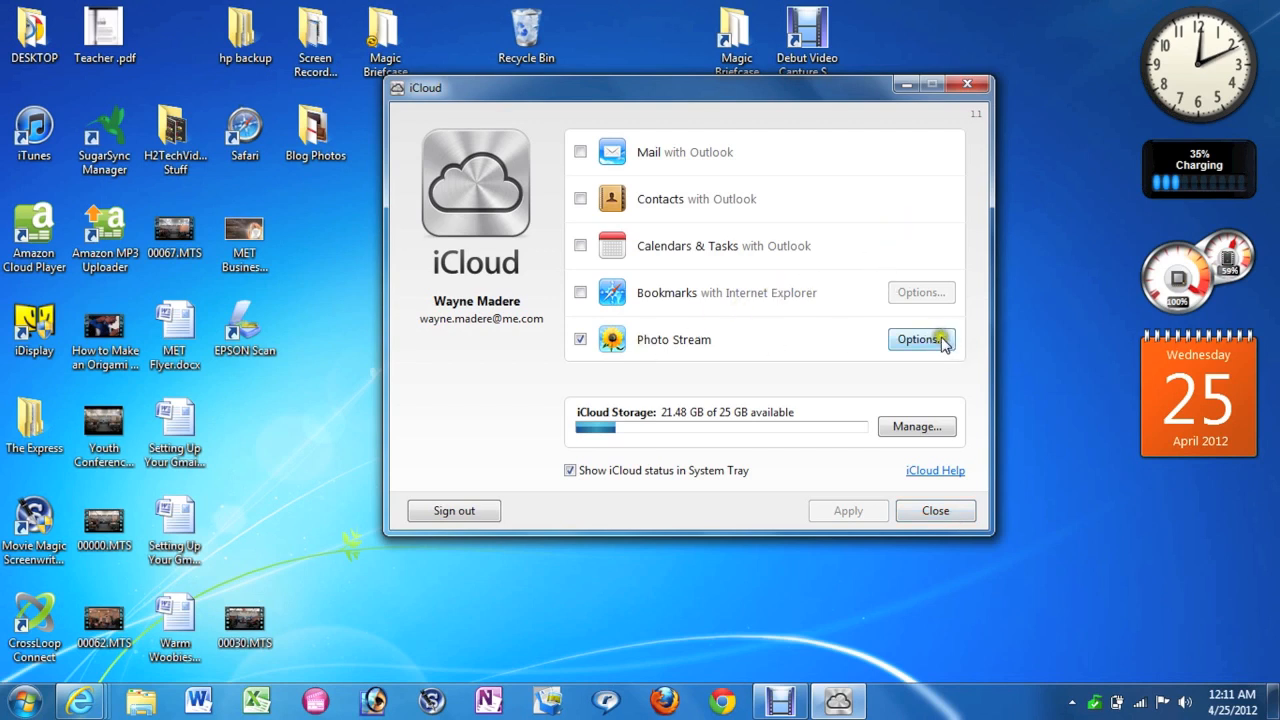
{"action": "left_click", "coordinate": [919, 339]}
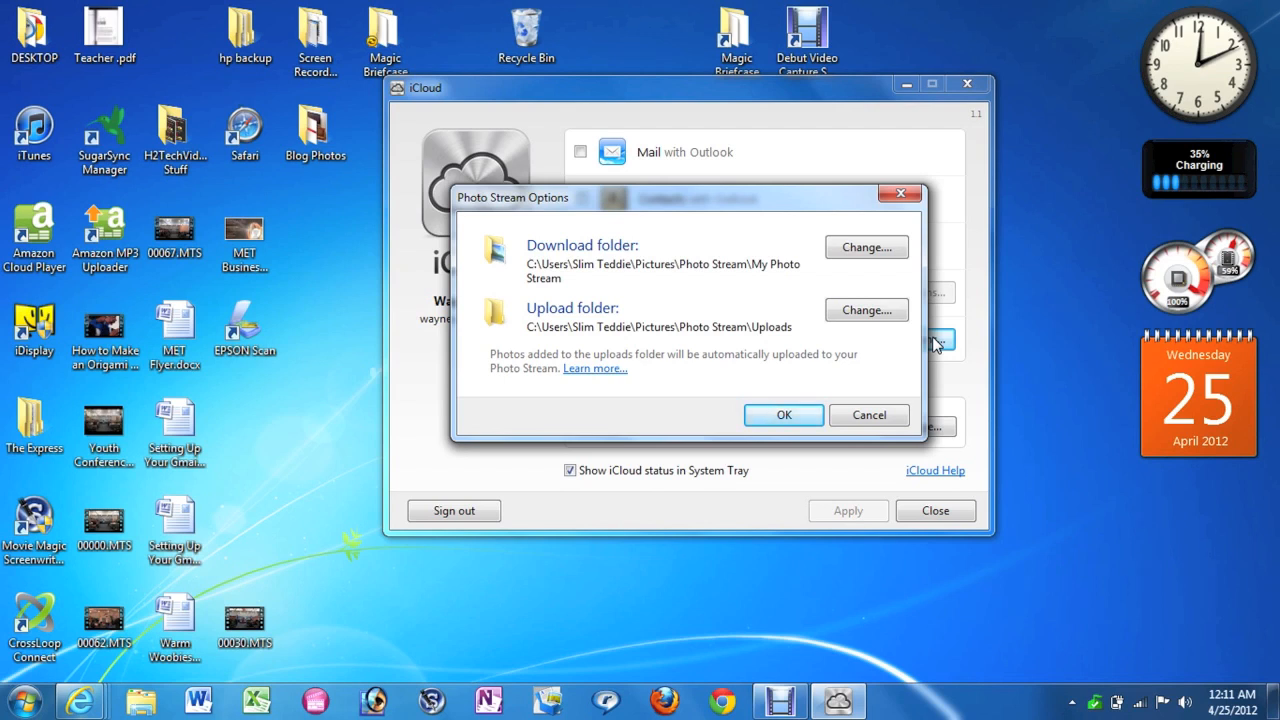
{"action": "mouse_move", "coordinate": [546, 270]}
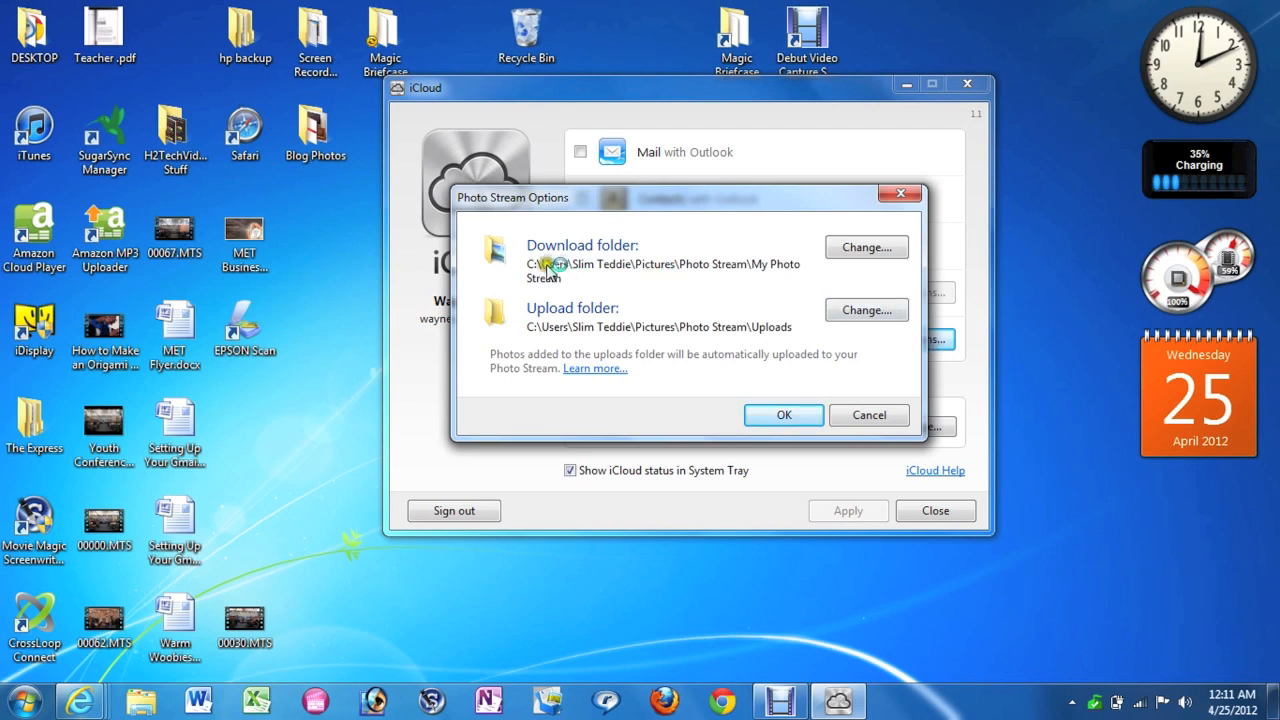
{"action": "mouse_move", "coordinate": [665, 263]}
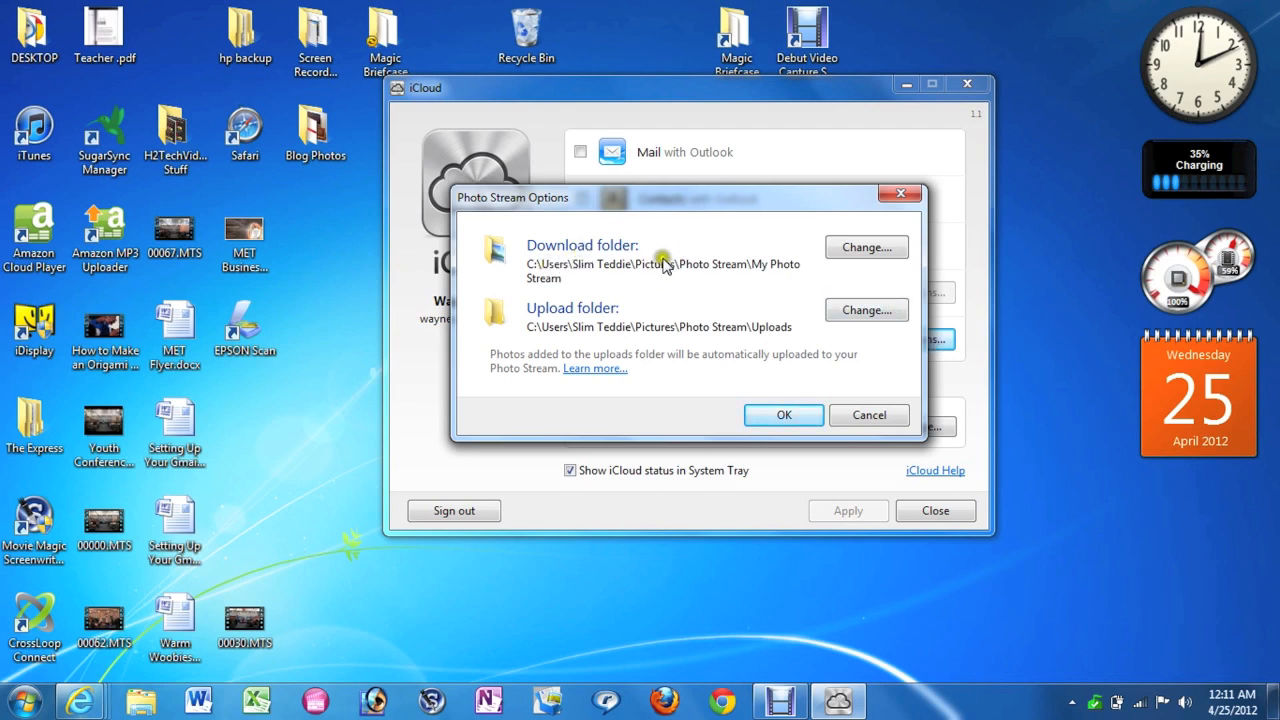
{"action": "mouse_move", "coordinate": [638, 266]}
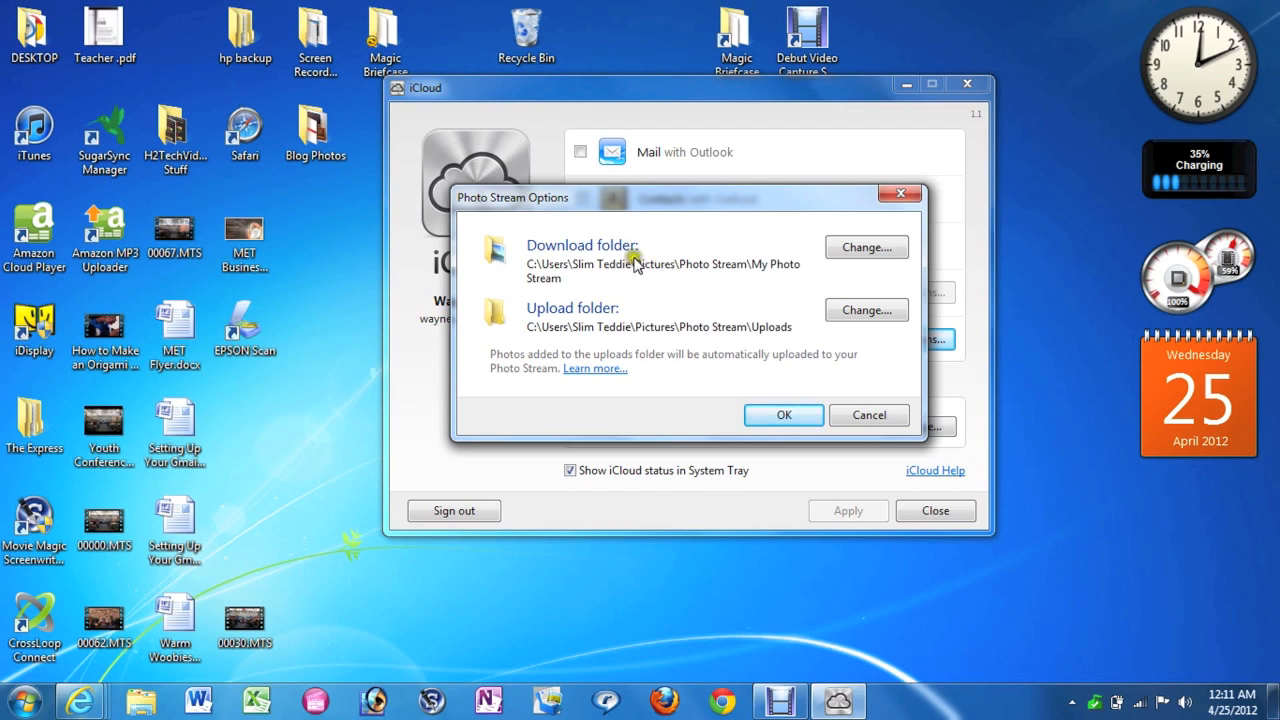
{"action": "mouse_move", "coordinate": [672, 258]}
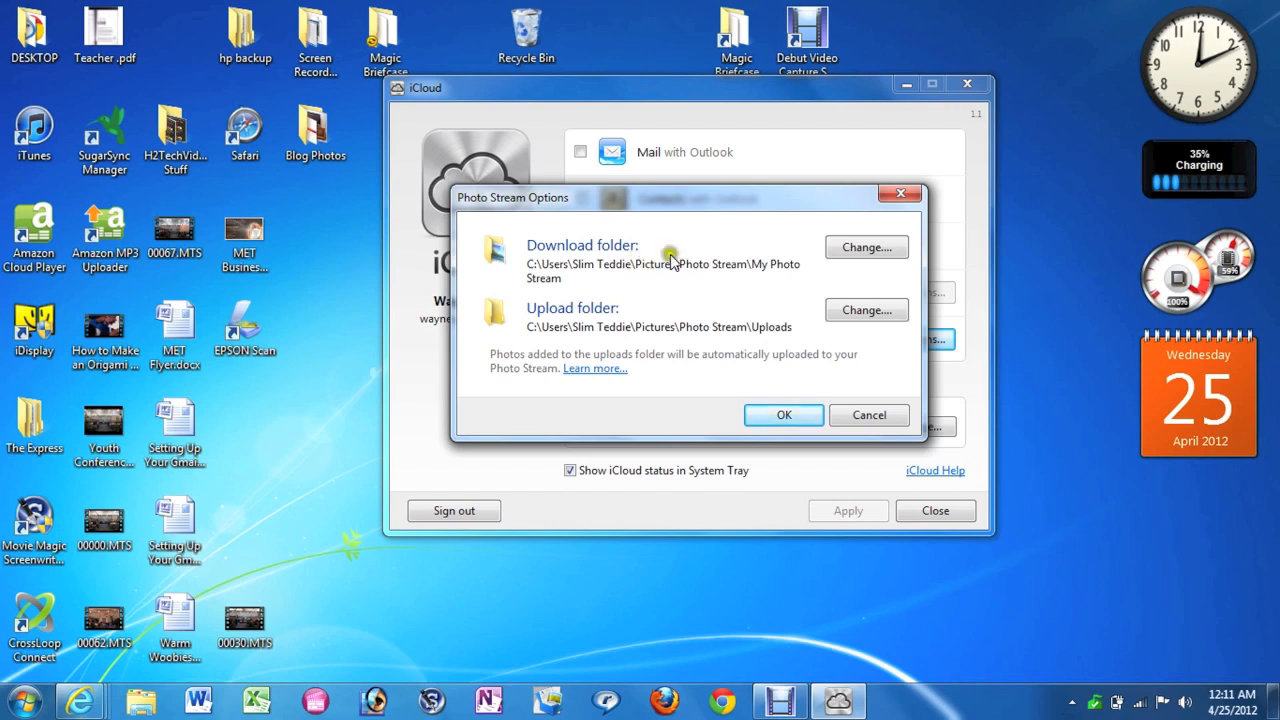
{"action": "mouse_move", "coordinate": [693, 274]}
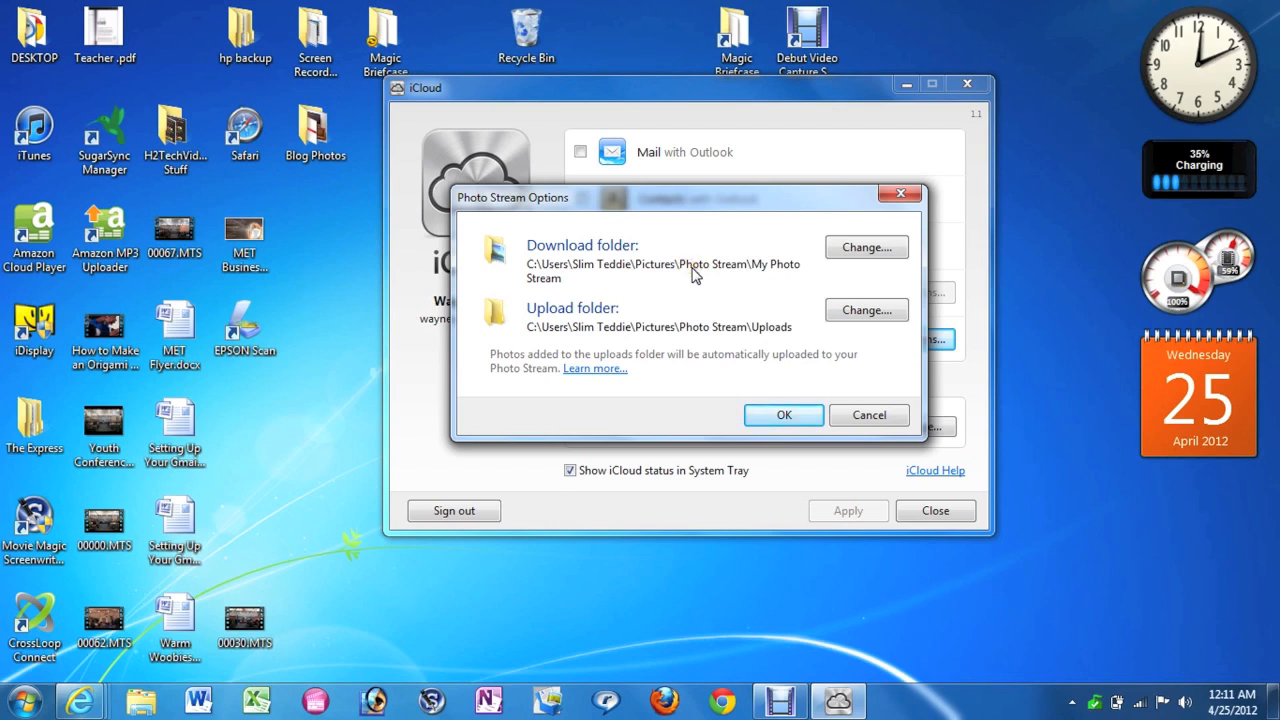
{"action": "mouse_move", "coordinate": [808, 278]}
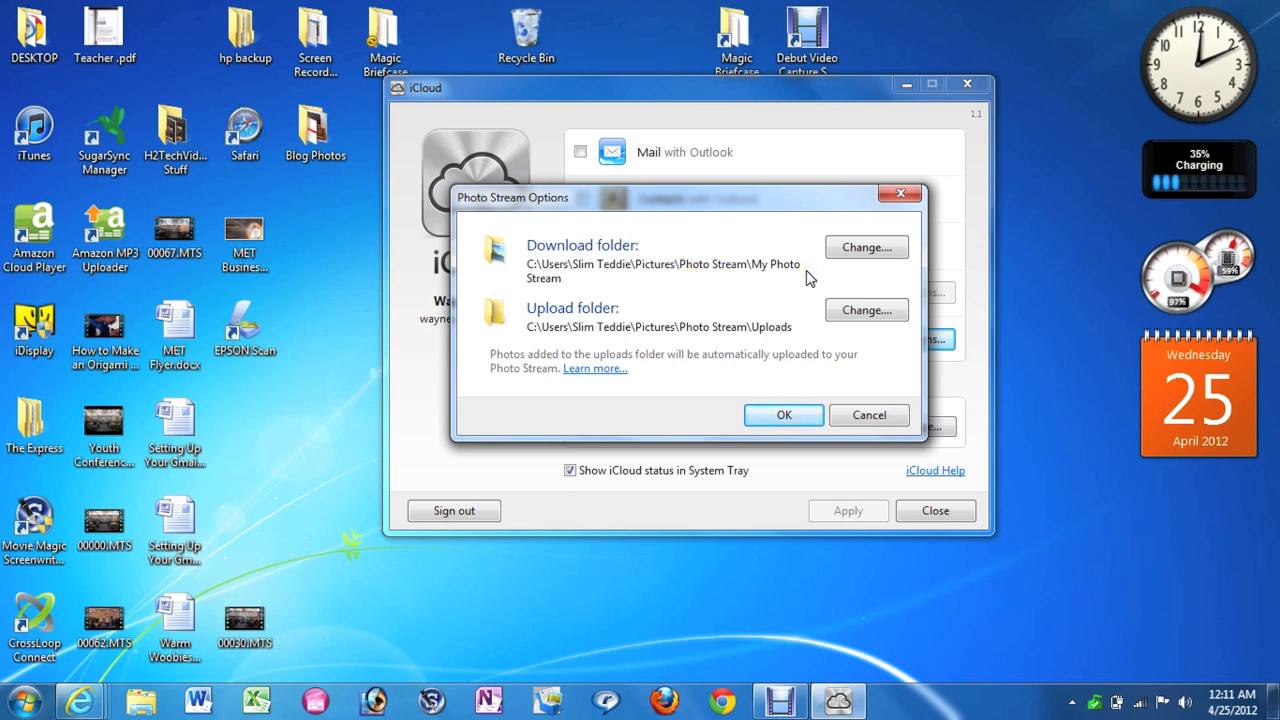
{"action": "mouse_move", "coordinate": [800, 290]}
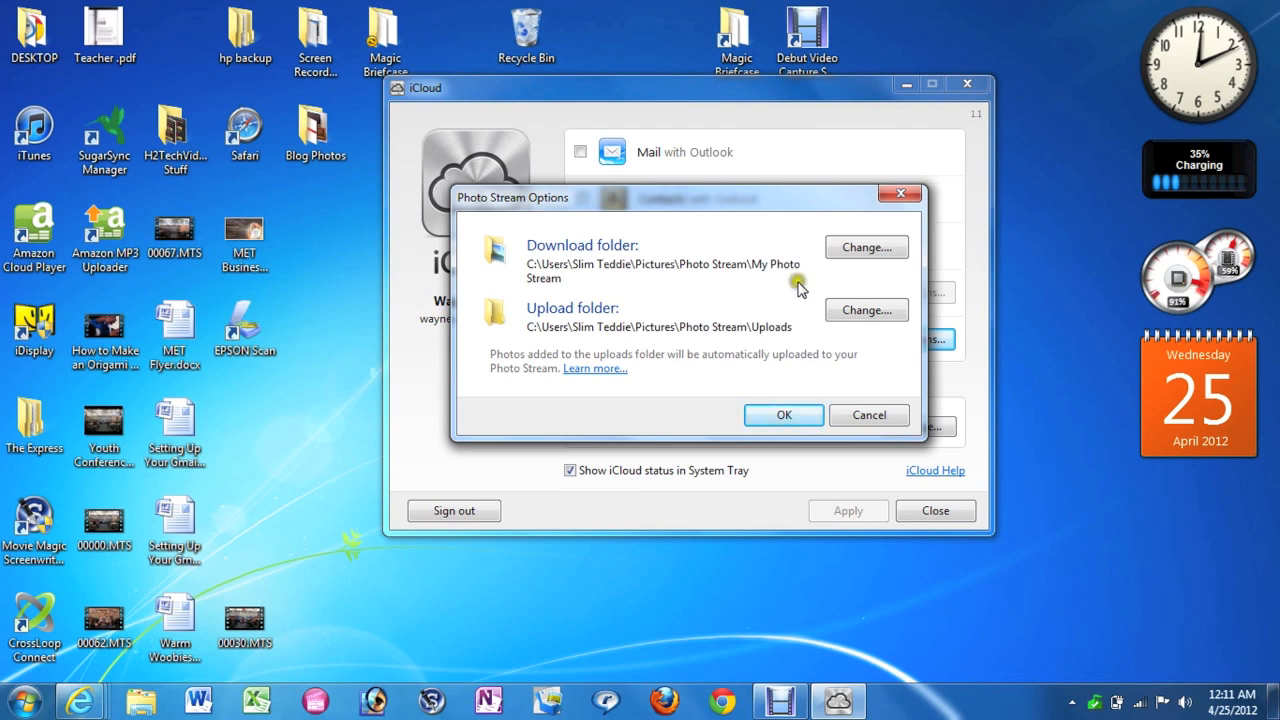
{"action": "left_click", "coordinate": [783, 415]}
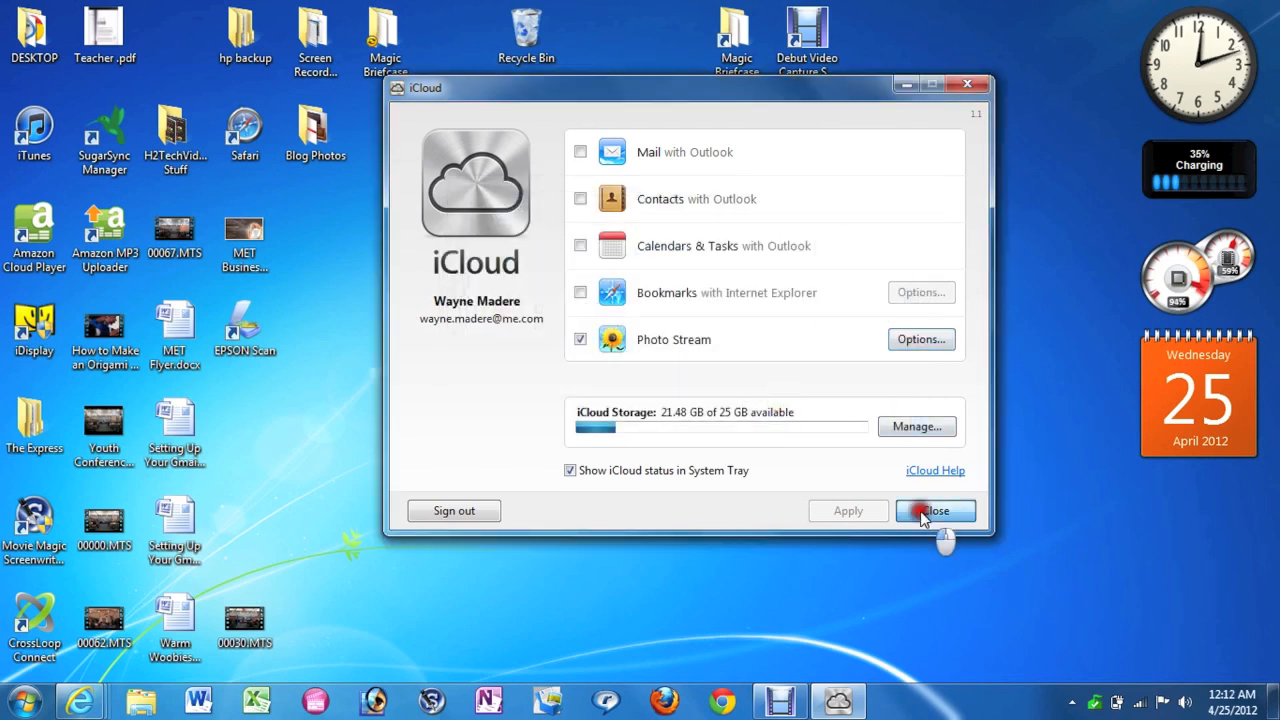
Close iCloud and open Pictures\Photo Stream, showing My Photo Stream and Uploads.
{"action": "left_click", "coordinate": [935, 510]}
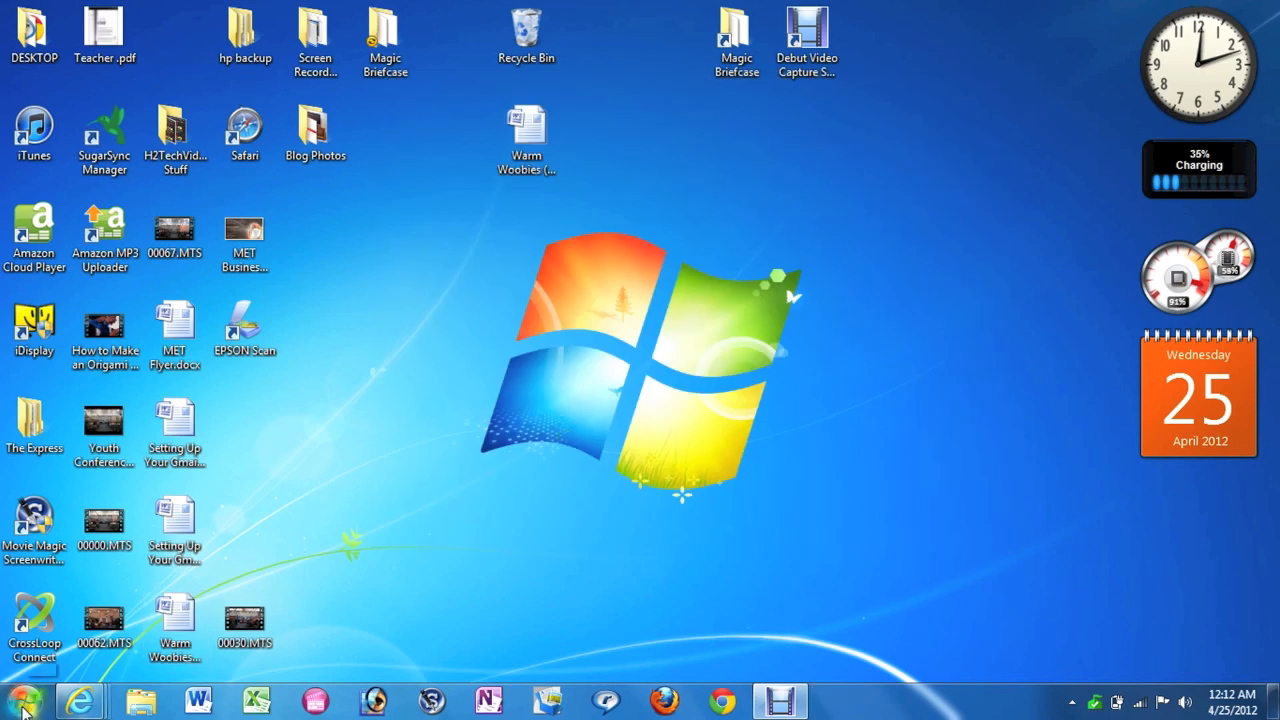
{"action": "left_click", "coordinate": [20, 695]}
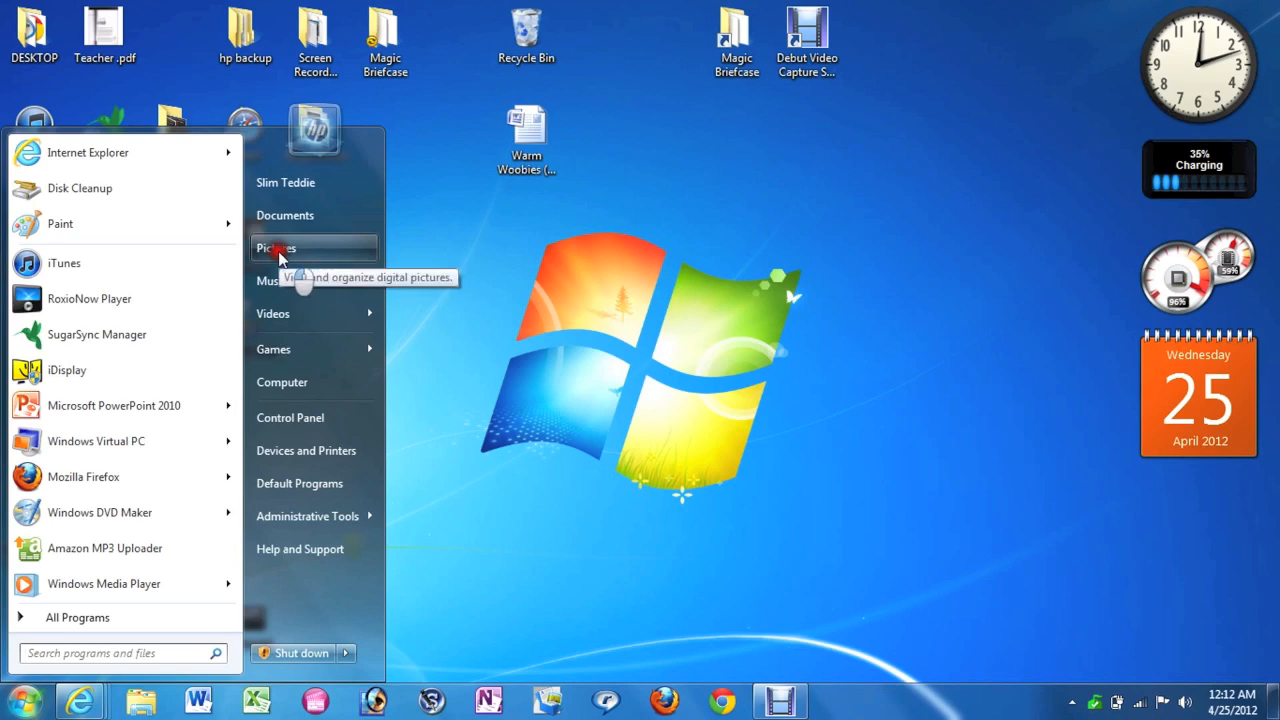
{"action": "left_click", "coordinate": [276, 247]}
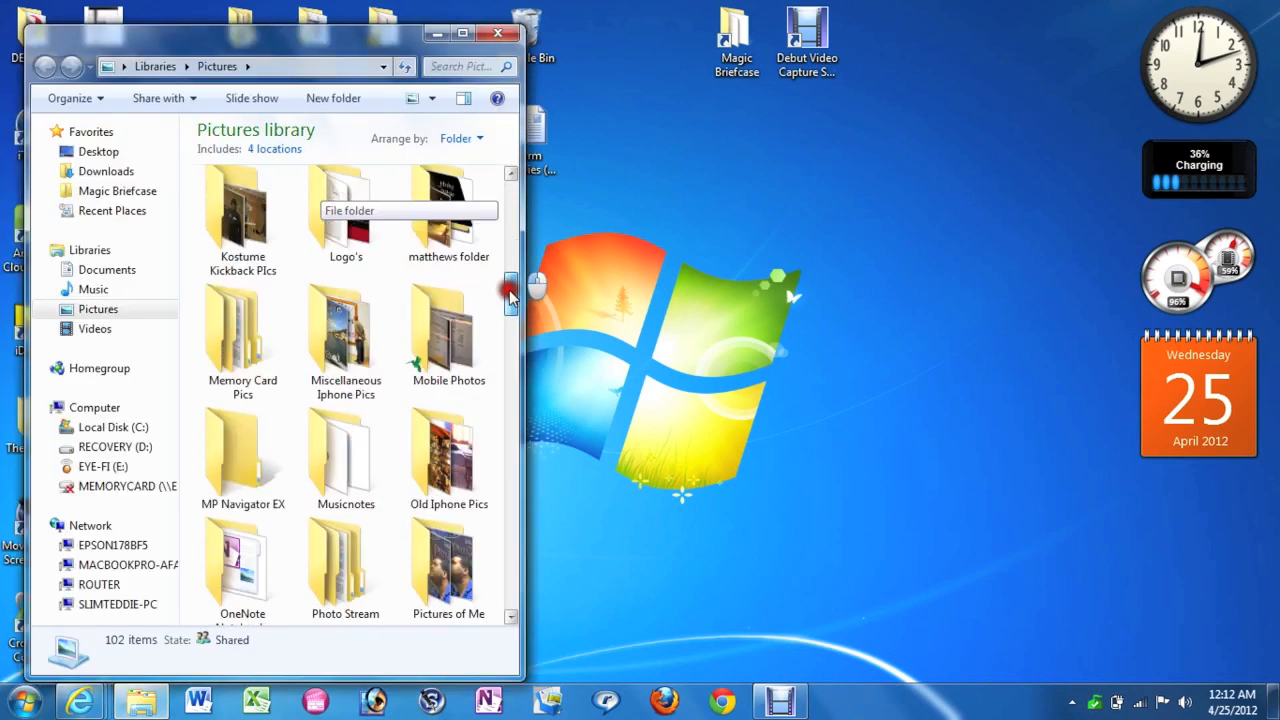
{"action": "scroll", "scroll_direction": "down", "scroll_amount": 3}
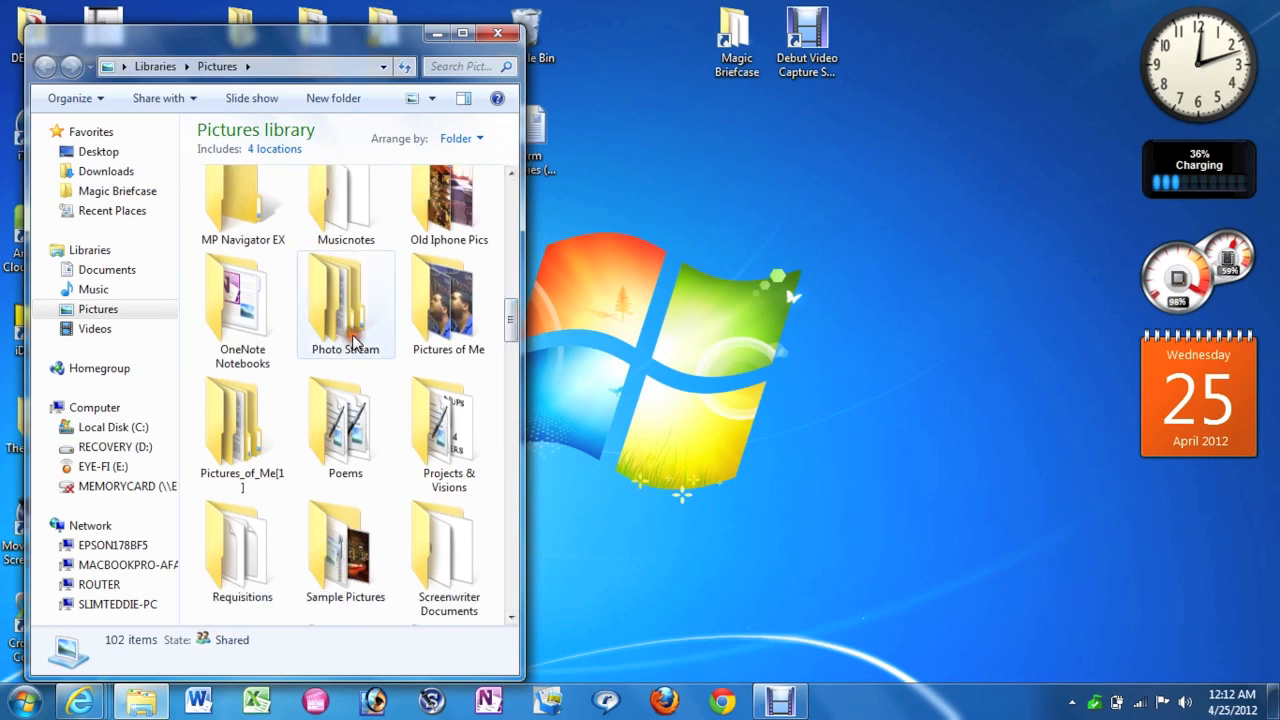
{"action": "double_click", "coordinate": [345, 295]}
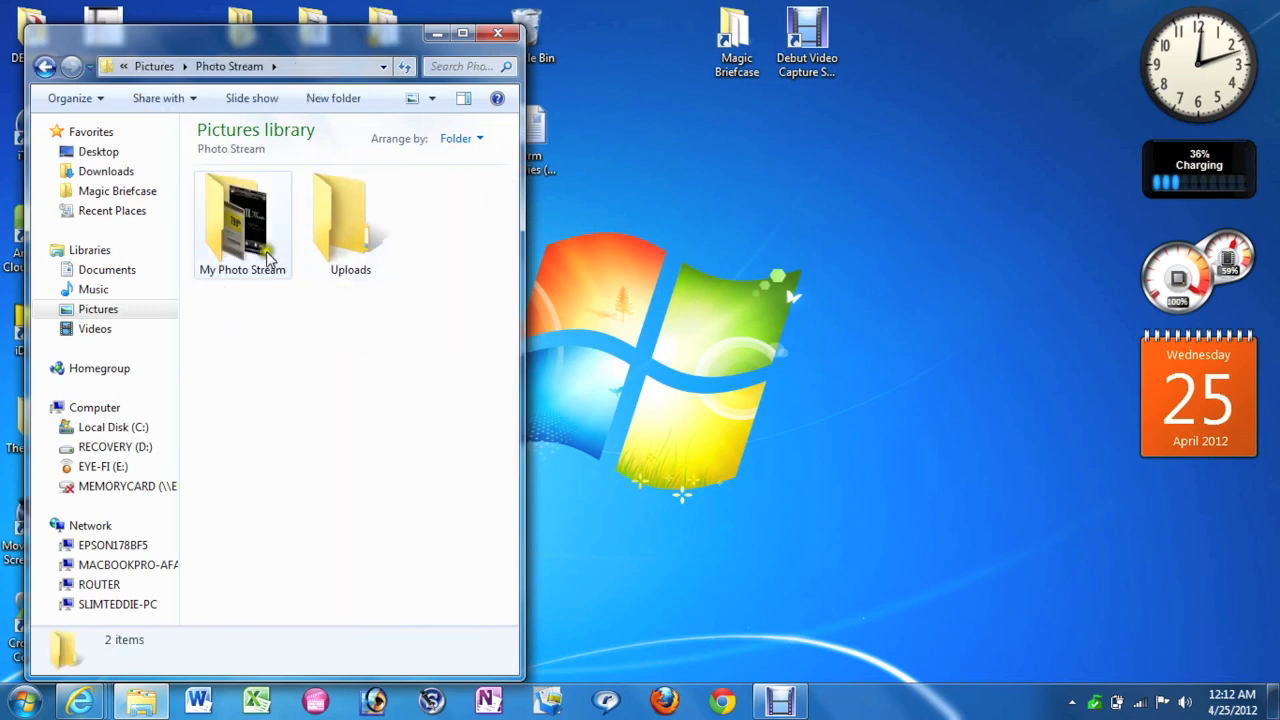
{"action": "mouse_move", "coordinate": [478, 278]}
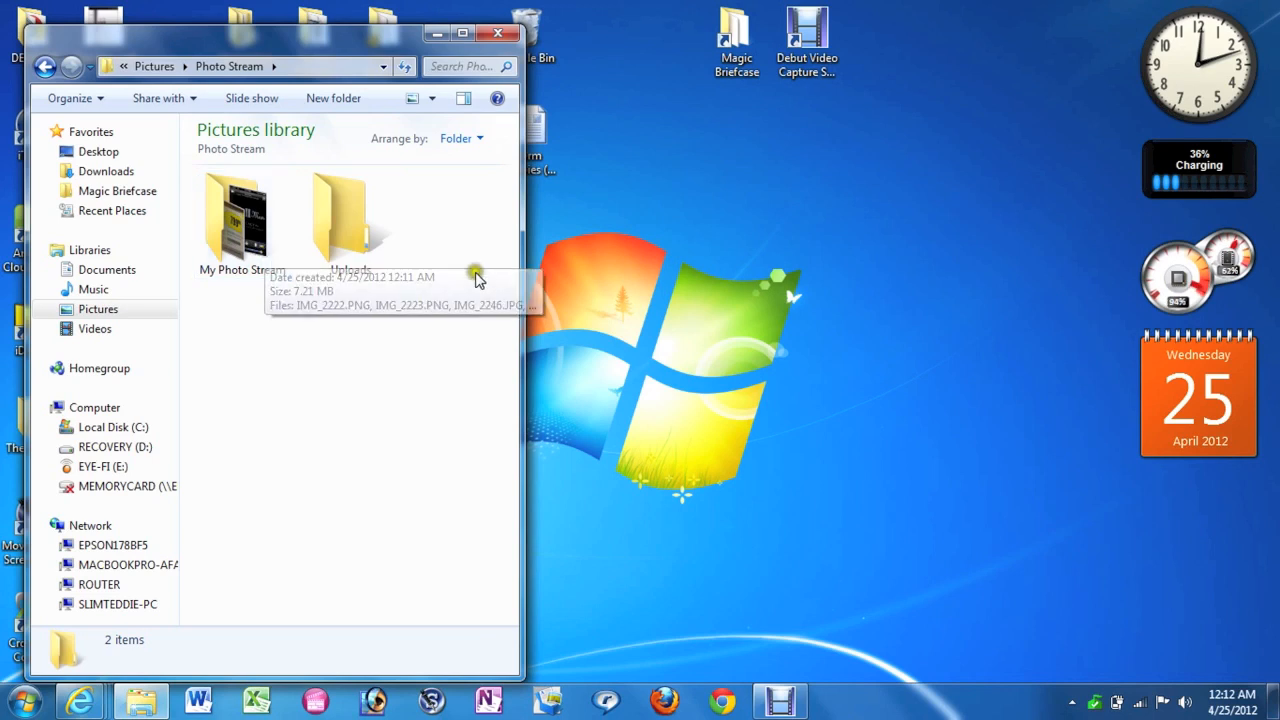
{"action": "mouse_move", "coordinate": [237, 230]}
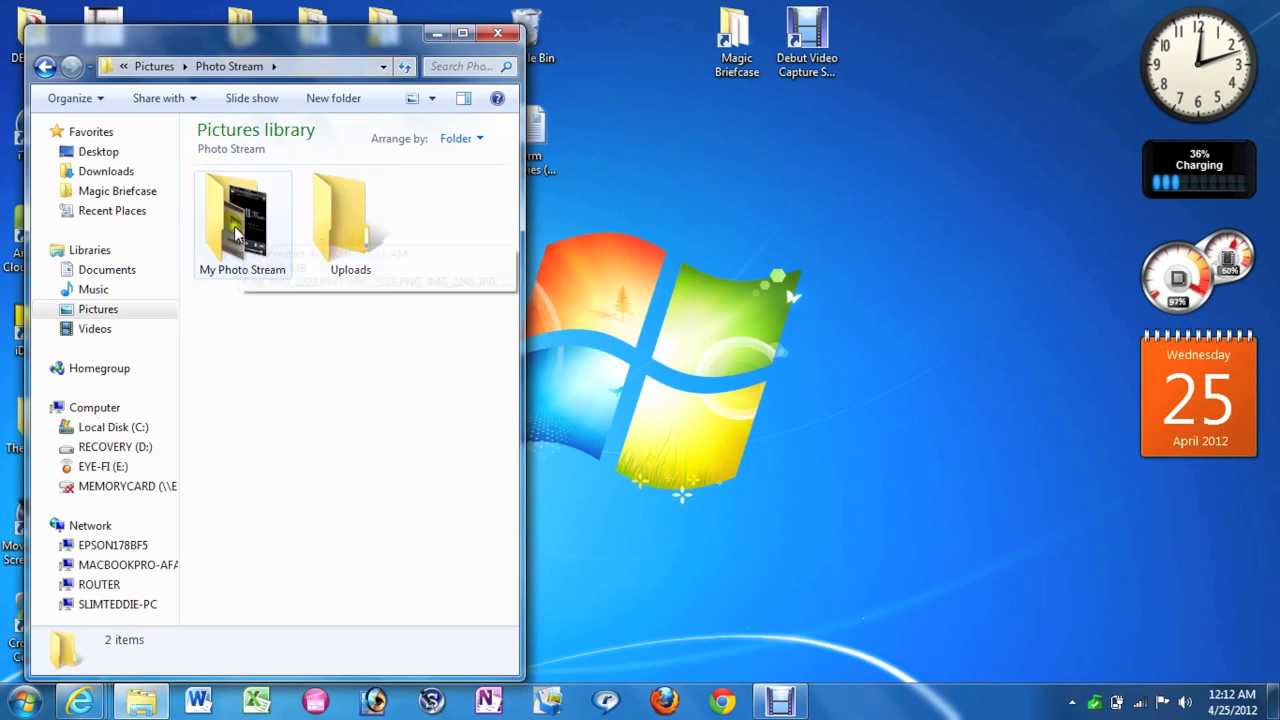
{"action": "double_click", "coordinate": [242, 215]}
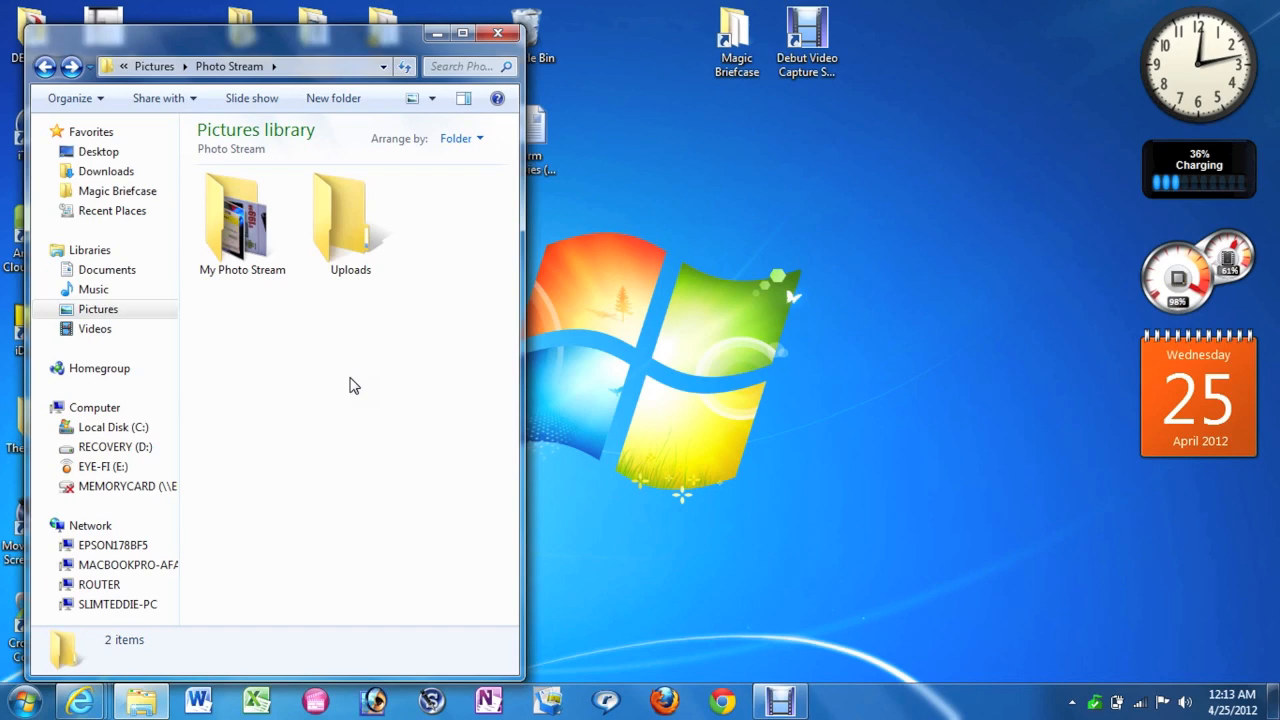
{"action": "mouse_move", "coordinate": [725, 192]}
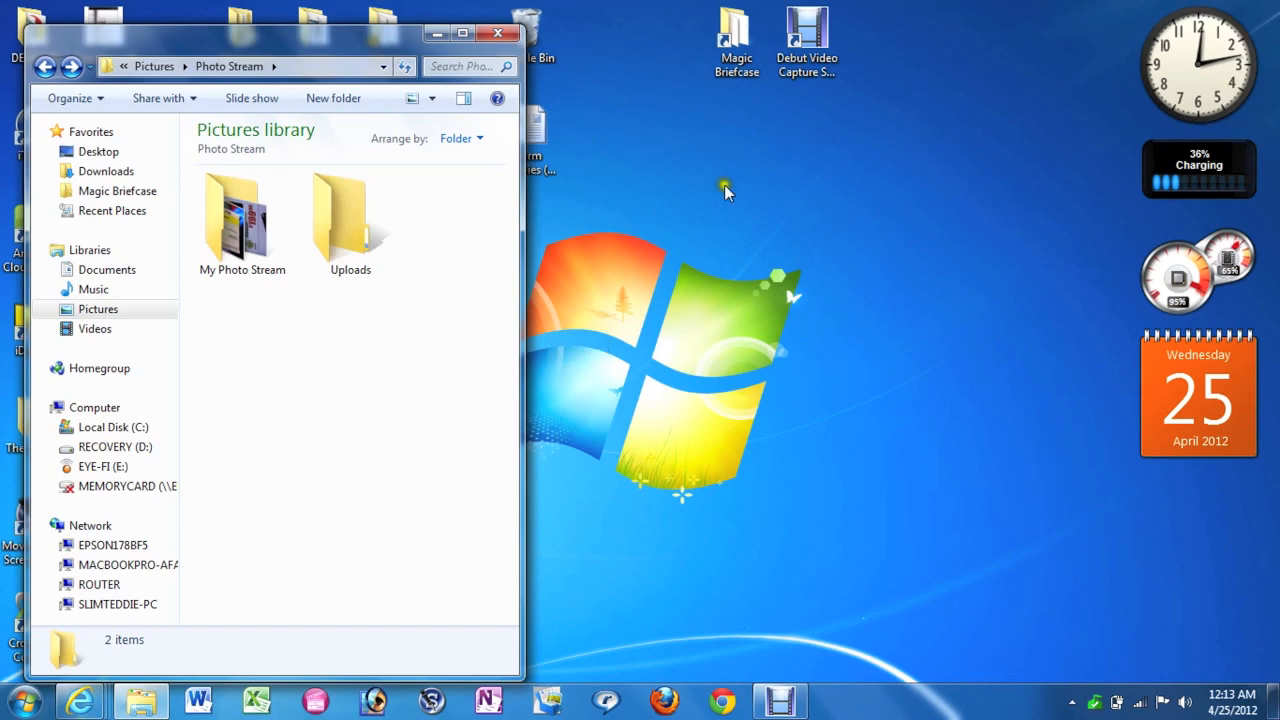
{"action": "left_click_drag", "start_coordinate": [280, 33], "coordinate": [830, 8]}
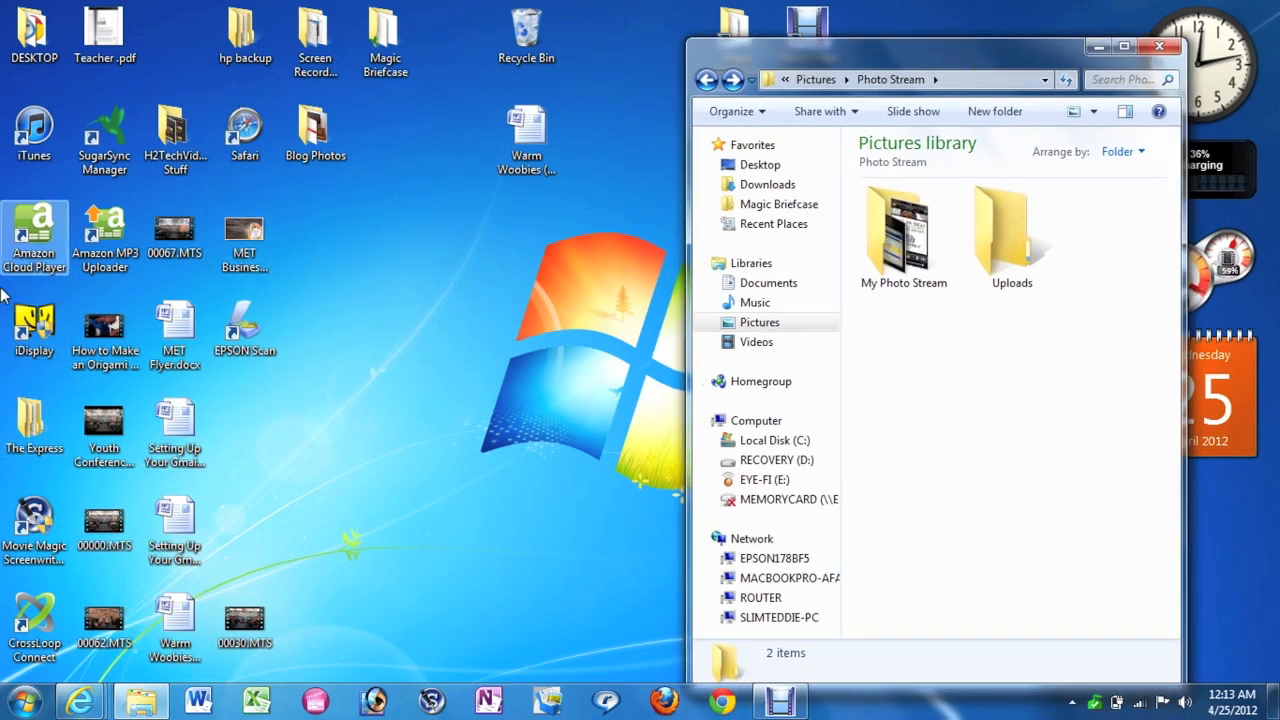
{"action": "left_click", "coordinate": [316, 128]}
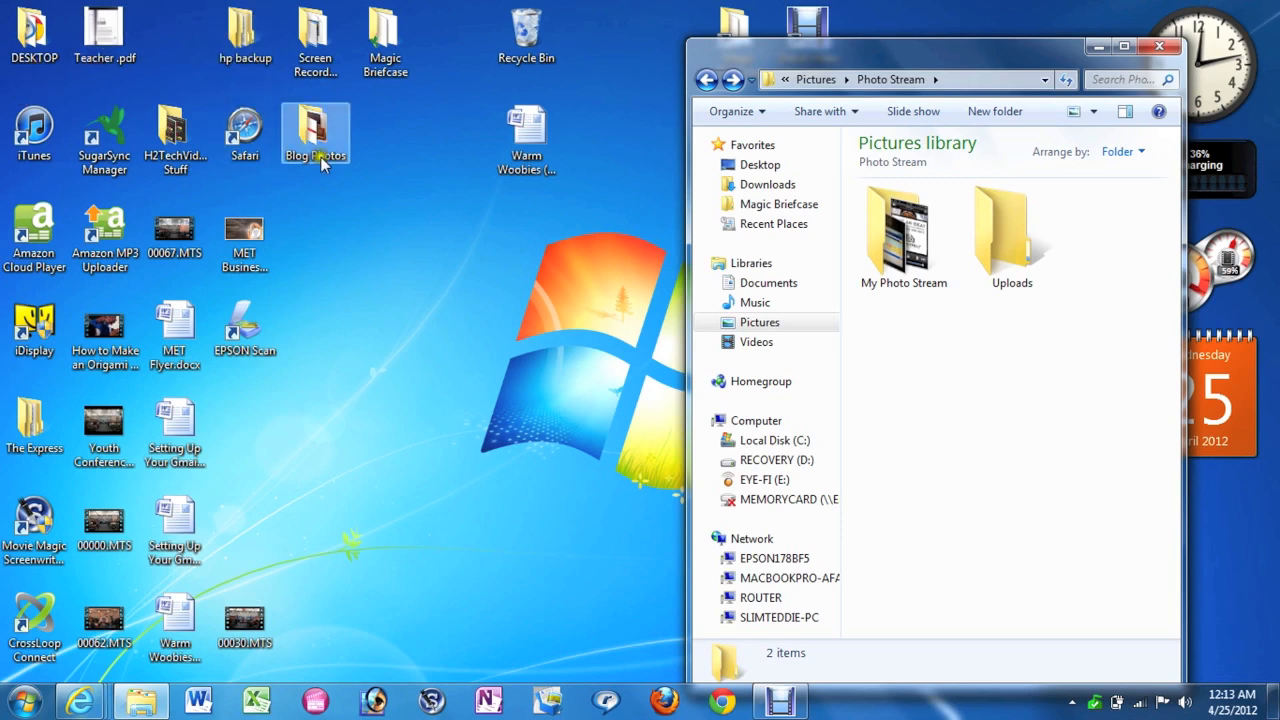
{"action": "mouse_move", "coordinate": [705, 84]}
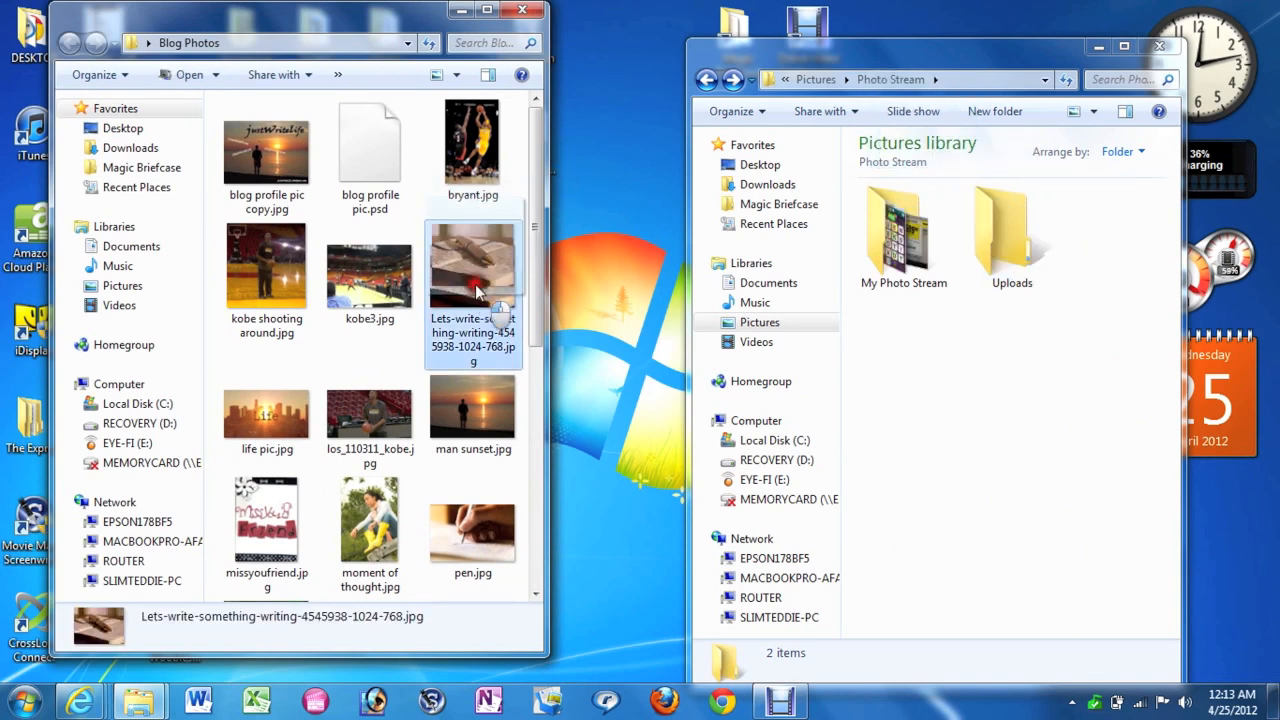
{"action": "right_click", "coordinate": [474, 265]}
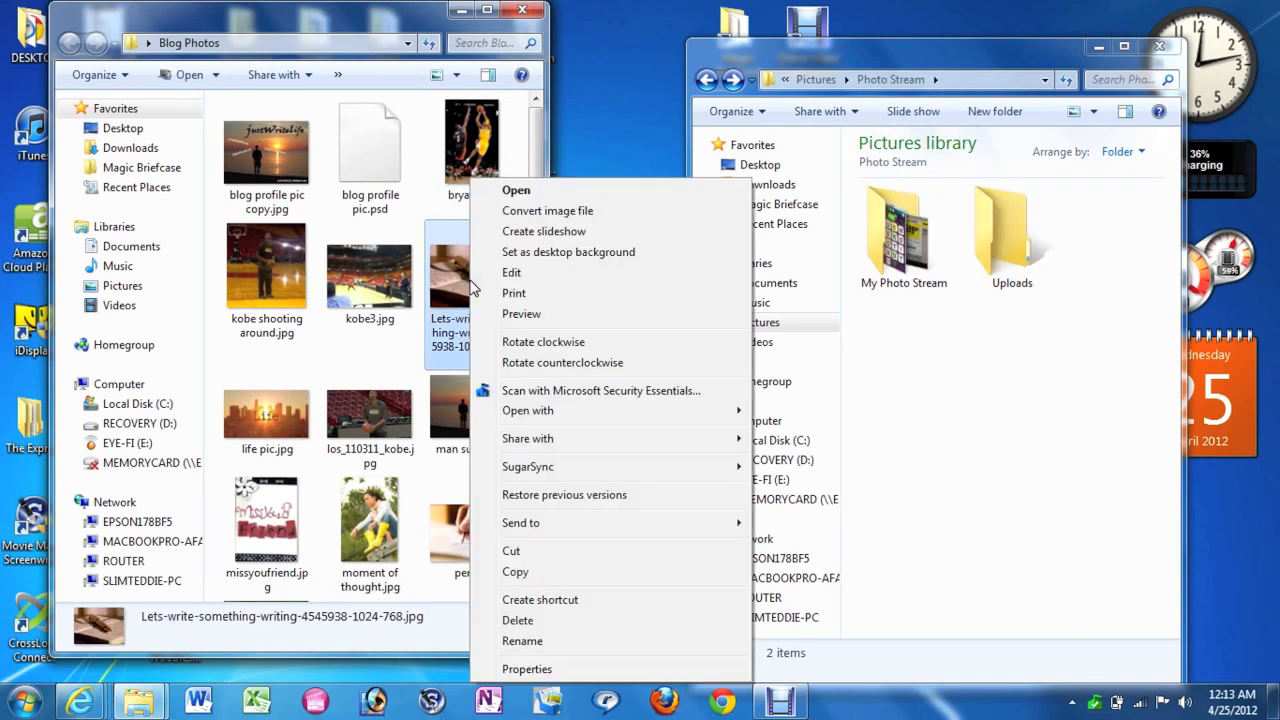
{"action": "left_click", "coordinate": [918, 410]}
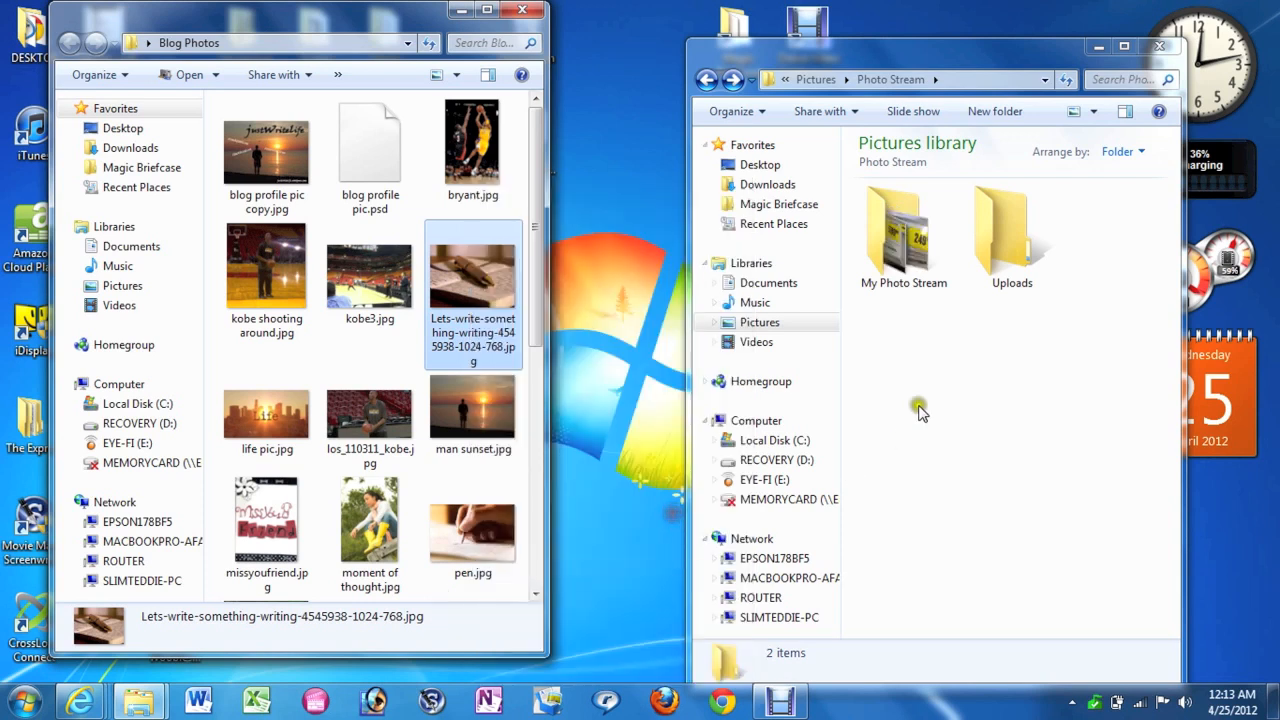
{"action": "left_click", "coordinate": [1012, 235]}
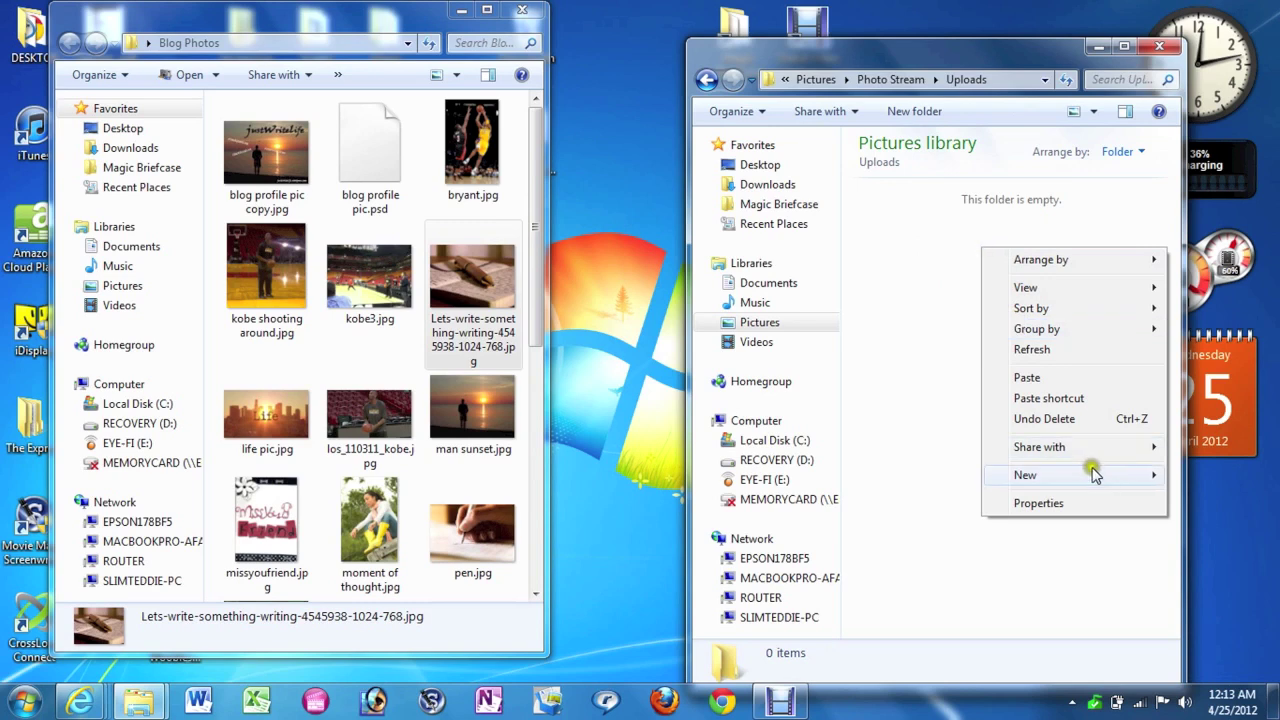
{"action": "left_click", "coordinate": [1026, 377]}
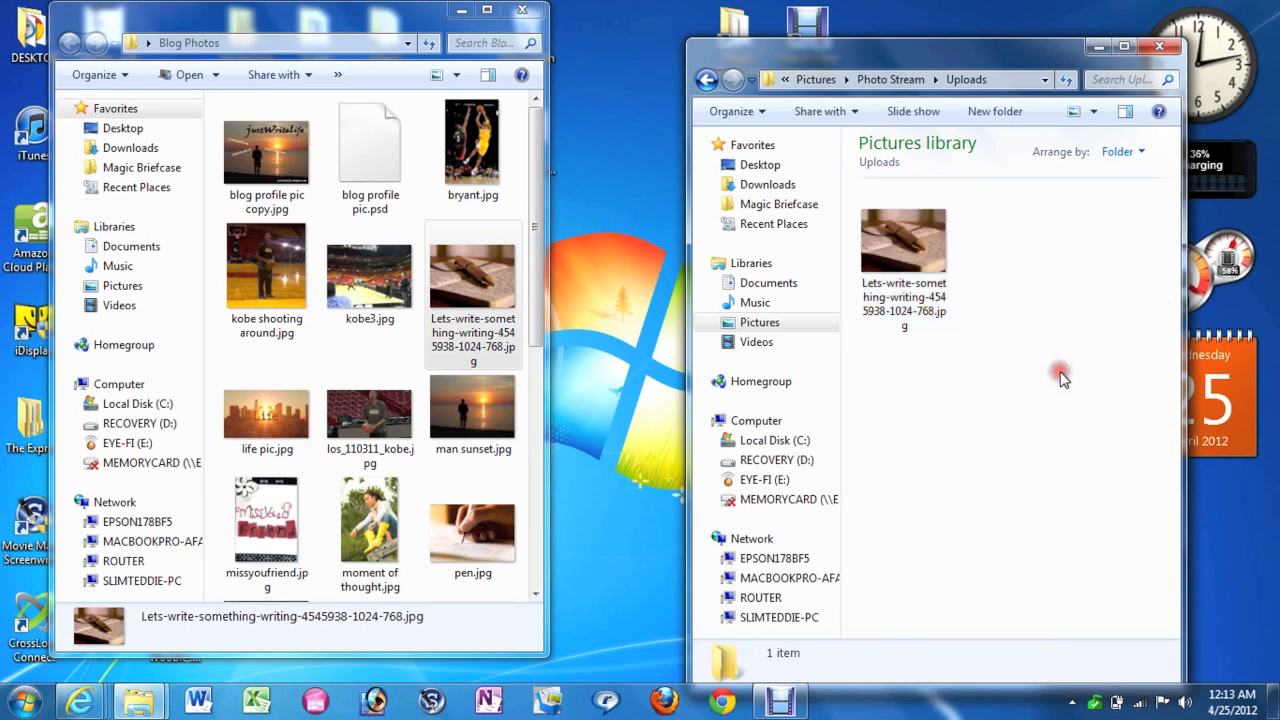
{"action": "mouse_move", "coordinate": [1065, 380]}
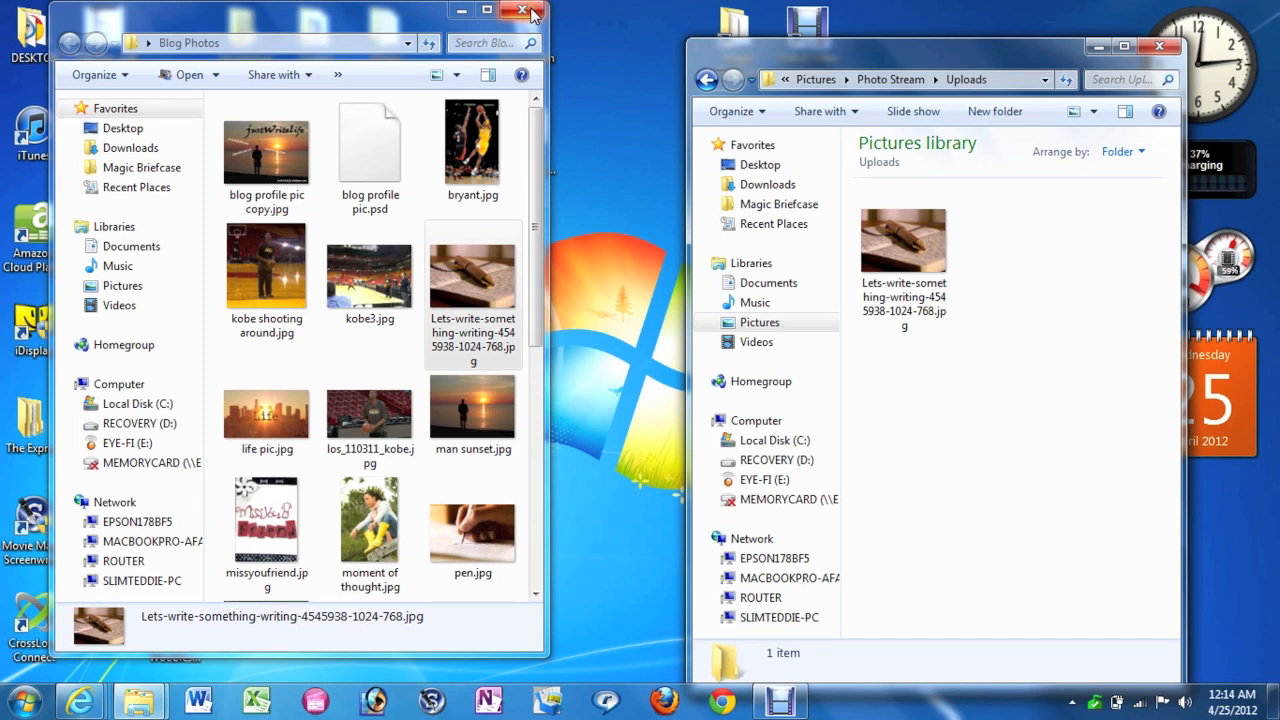
{"action": "mouse_move", "coordinate": [525, 11]}
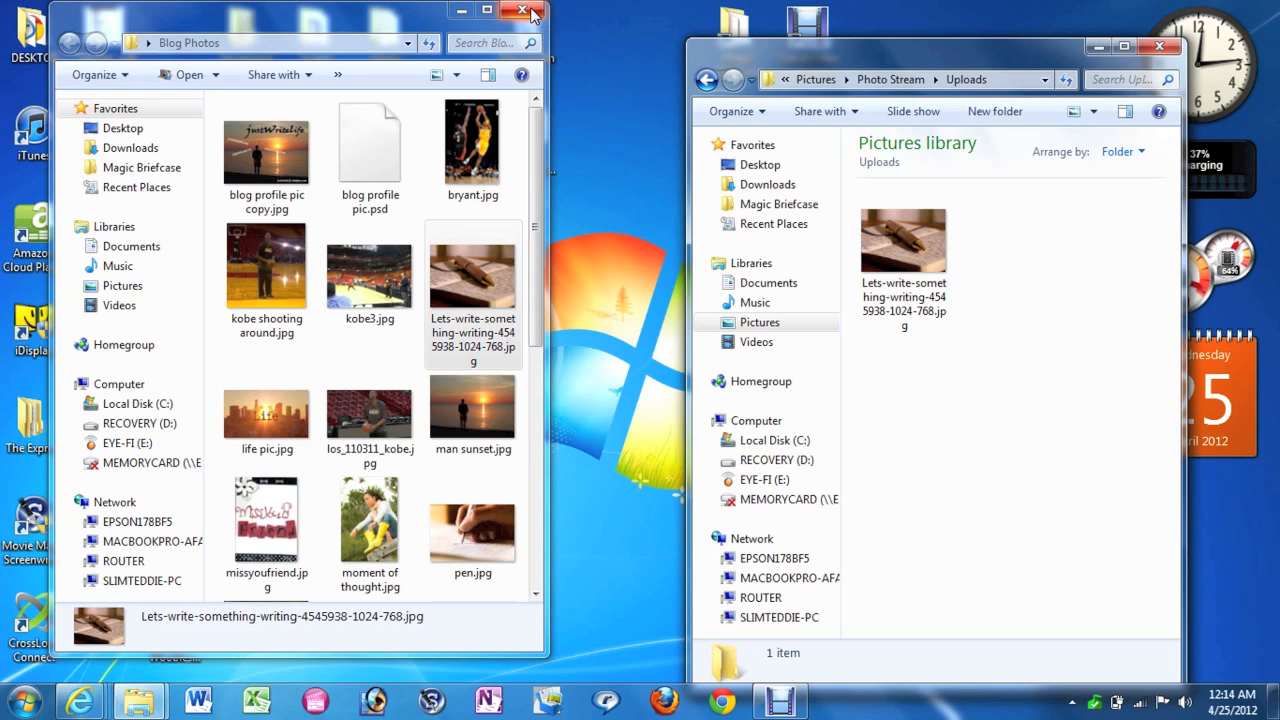
Close Blog Photos and open My Photo Stream, listing 28 synced photos.
{"action": "left_click", "coordinate": [518, 11]}
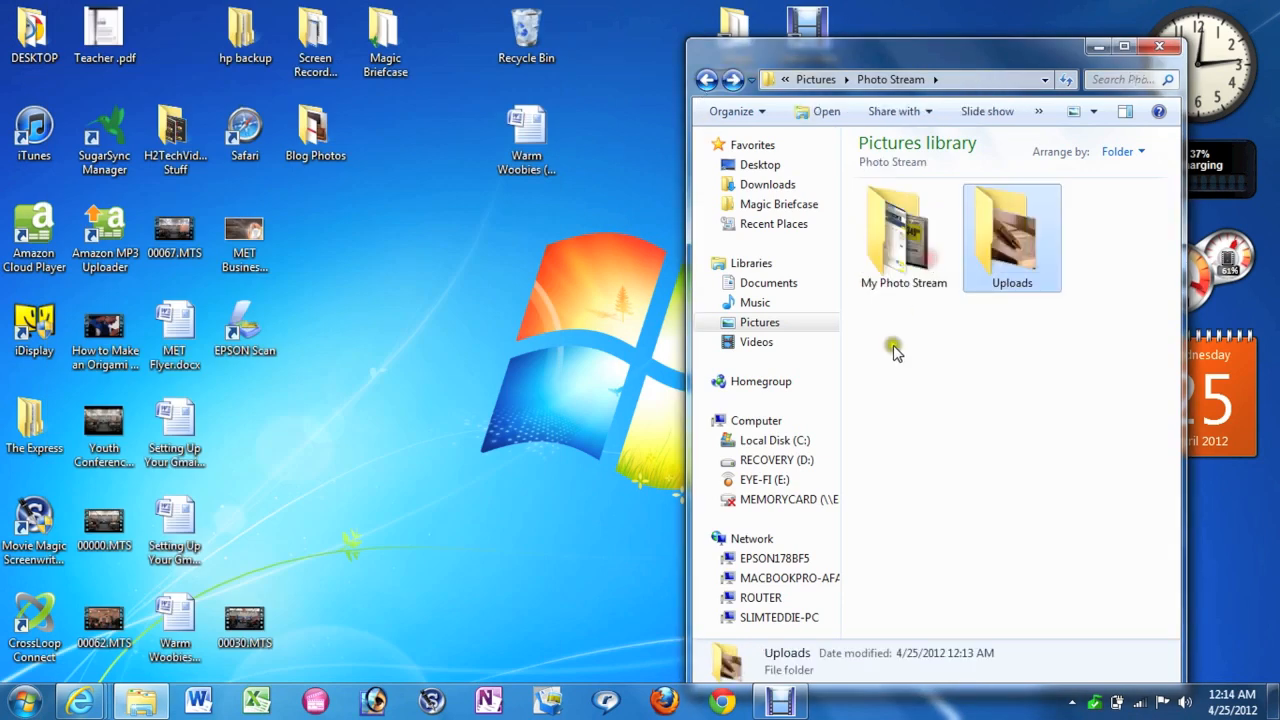
{"action": "mouse_move", "coordinate": [906, 243]}
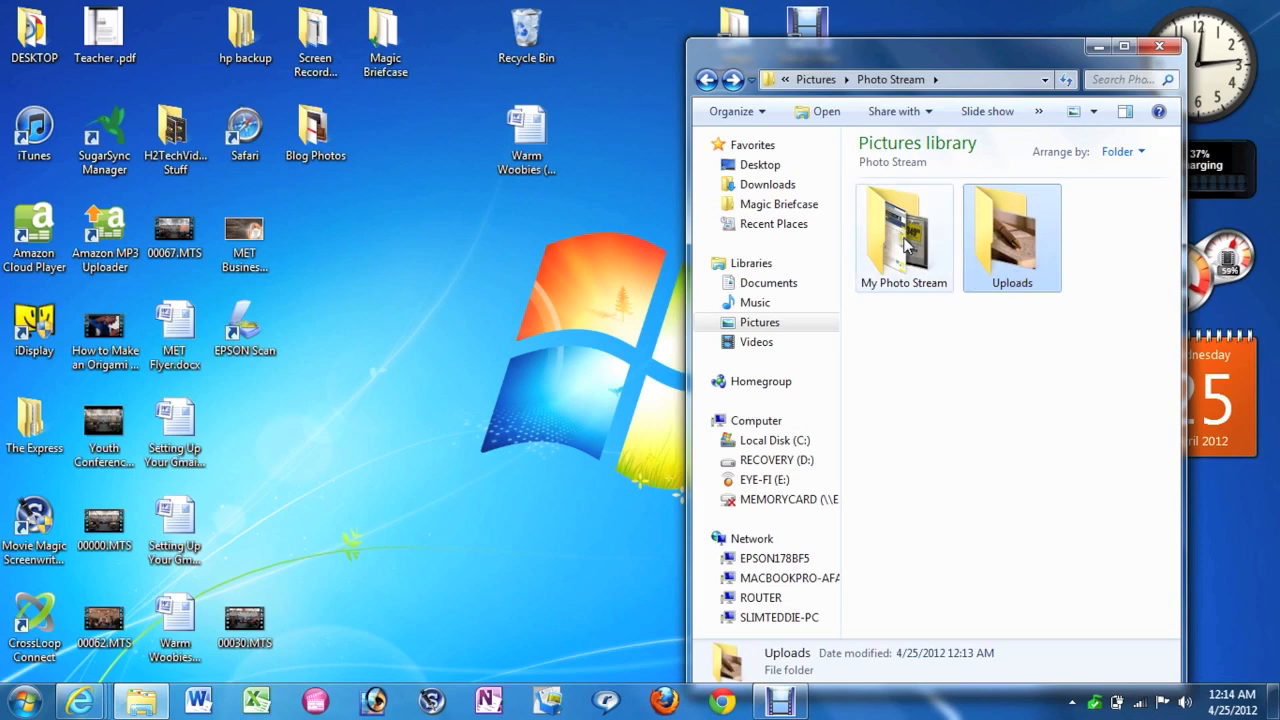
{"action": "double_click", "coordinate": [904, 230]}
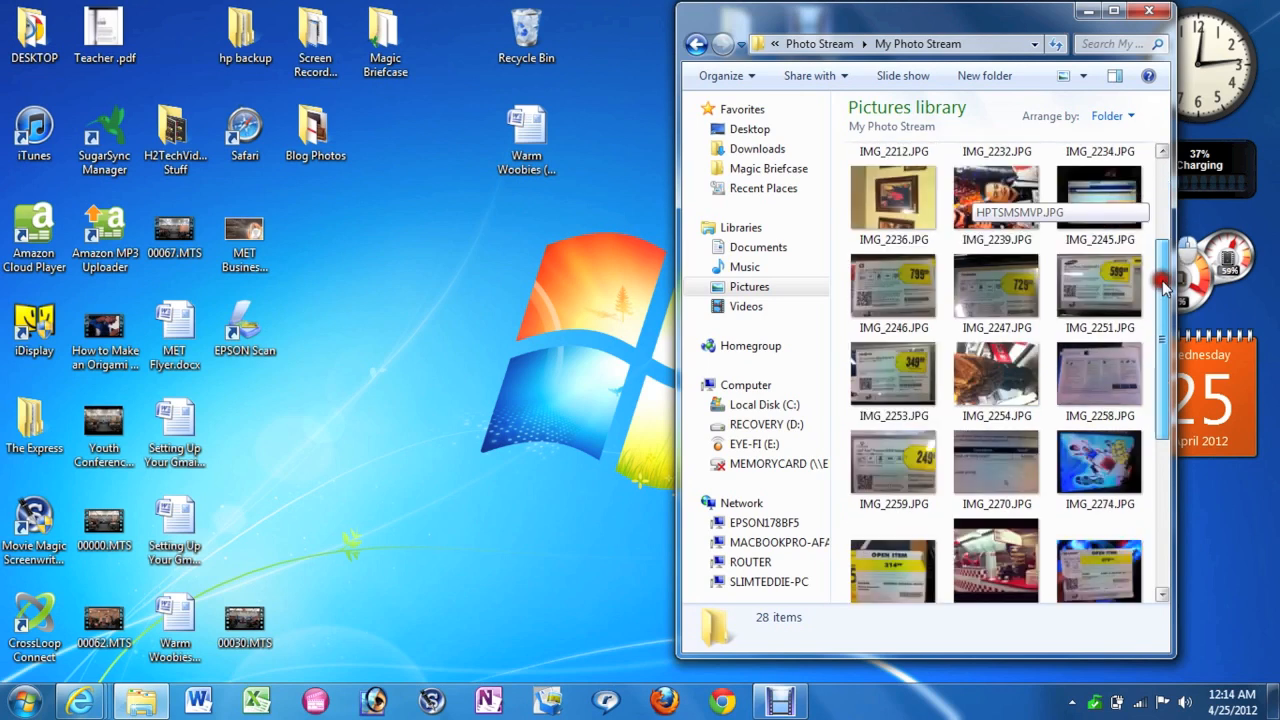
Scroll through My Photo Stream as synced JPGs and PNGs raise it to 44 items.
{"action": "scroll", "scroll_direction": "down", "scroll_amount": 3}
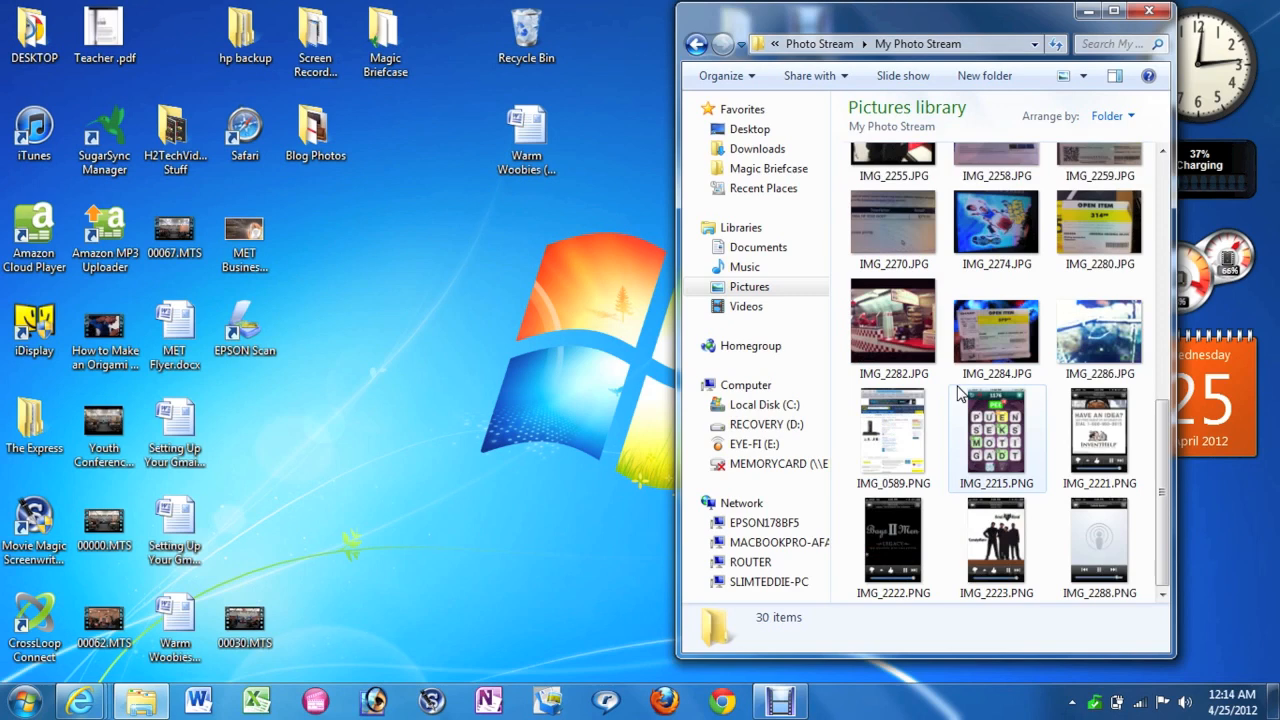
{"action": "scroll", "scroll_direction": "down", "scroll_amount": 3}
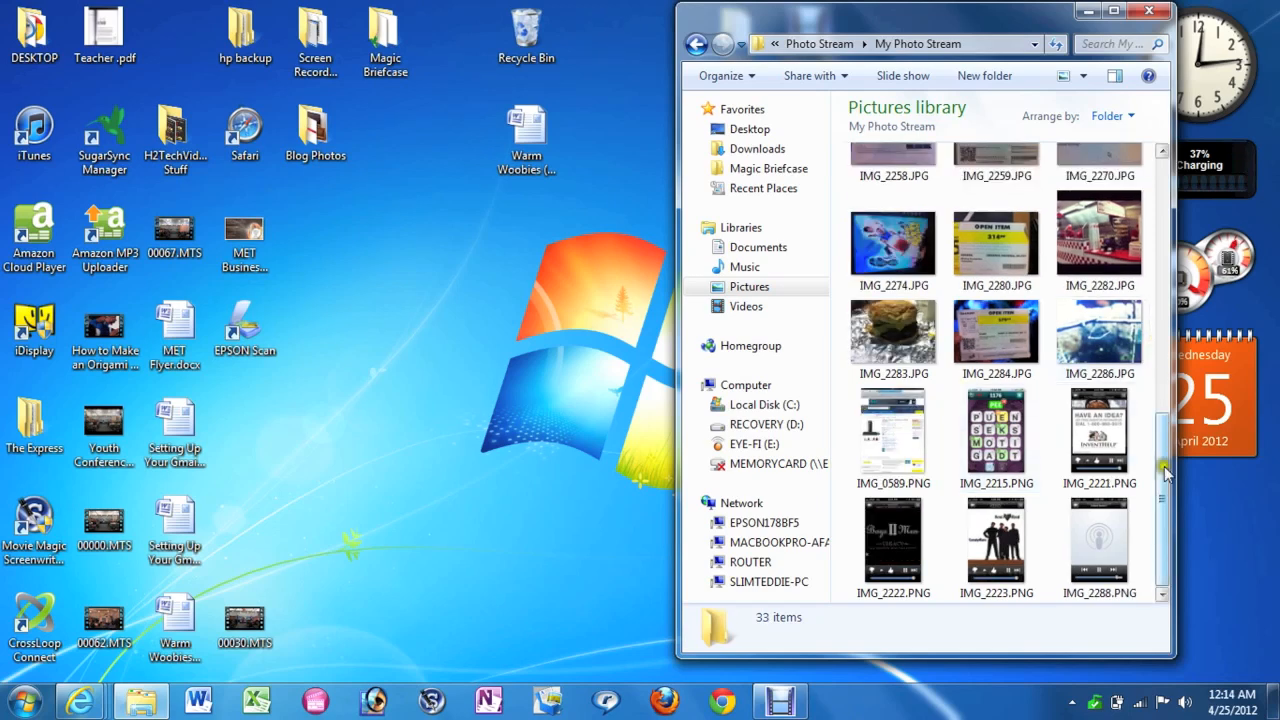
{"action": "scroll", "scroll_direction": "down", "scroll_amount": 3}
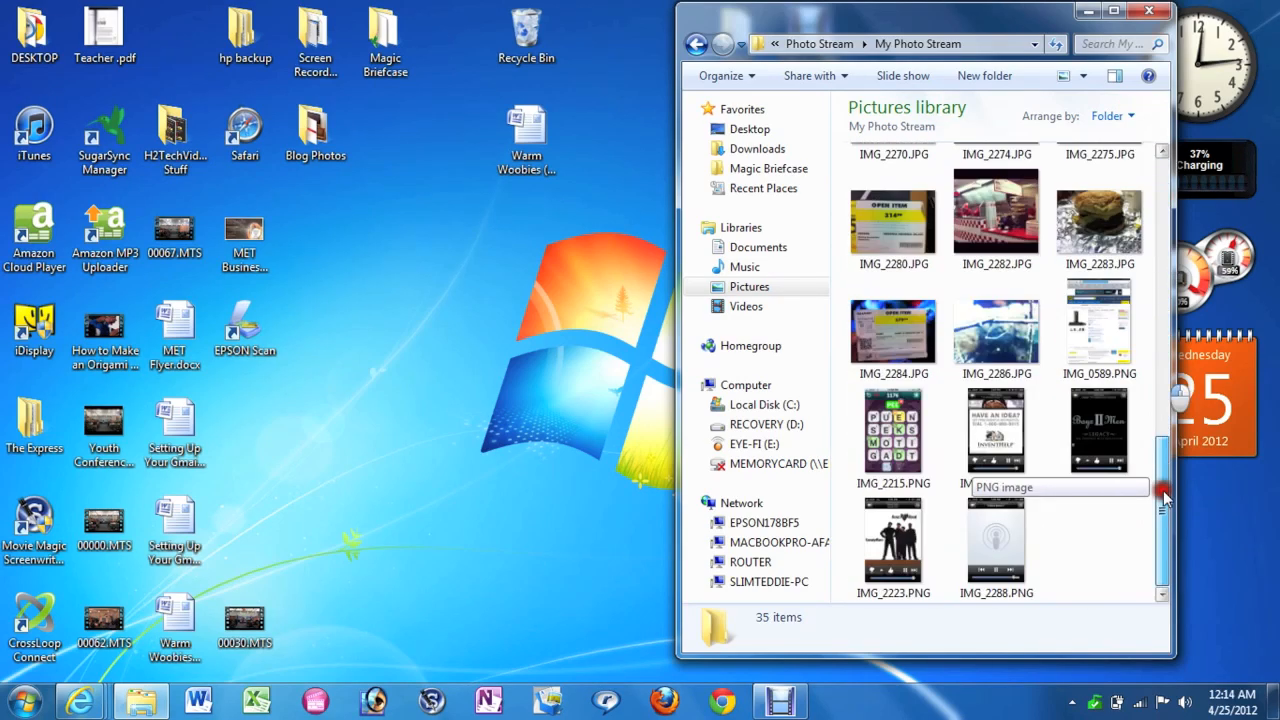
{"action": "scroll", "scroll_direction": "down", "scroll_amount": 3}
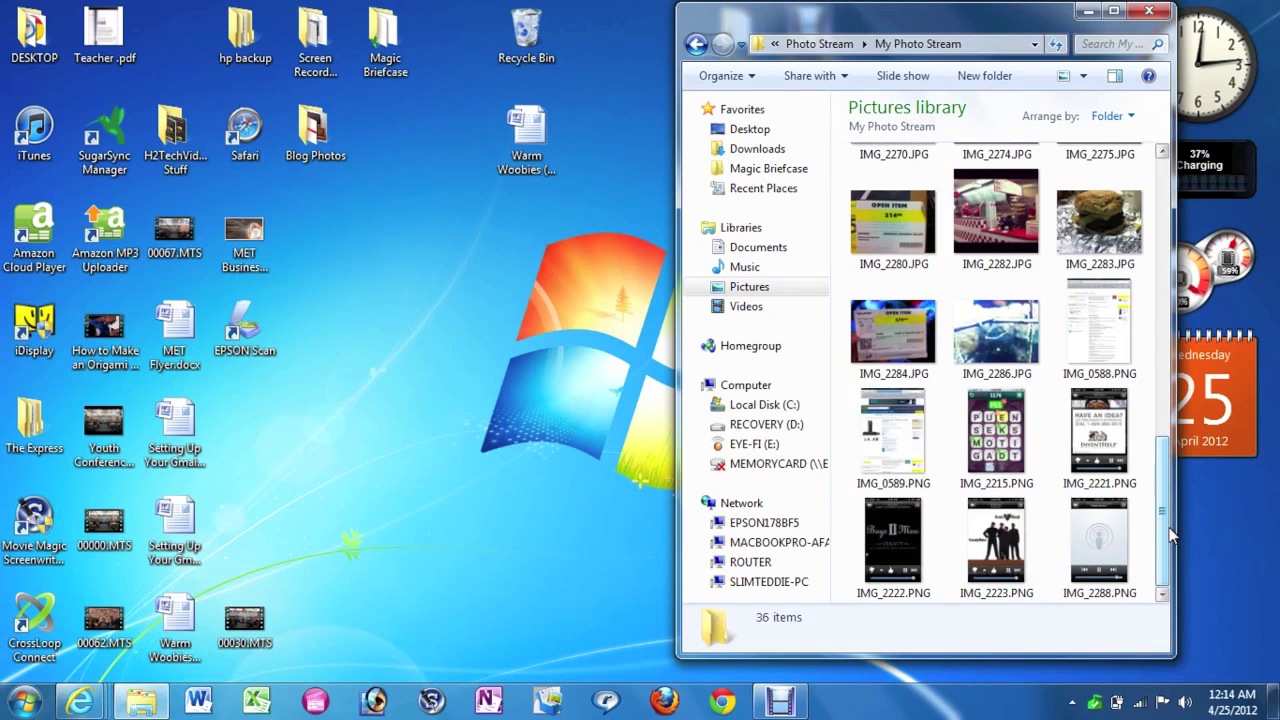
{"action": "scroll", "scroll_direction": "down", "scroll_amount": 3}
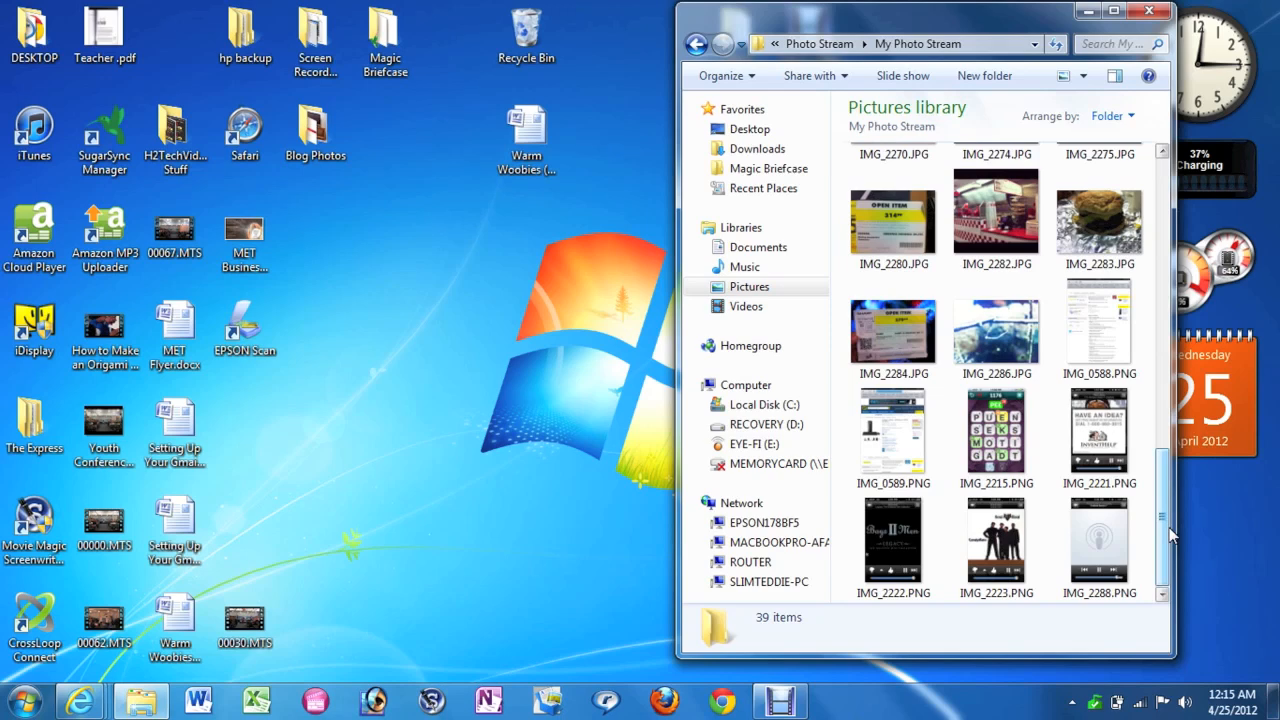
{"action": "scroll", "scroll_direction": "down", "scroll_amount": 3}
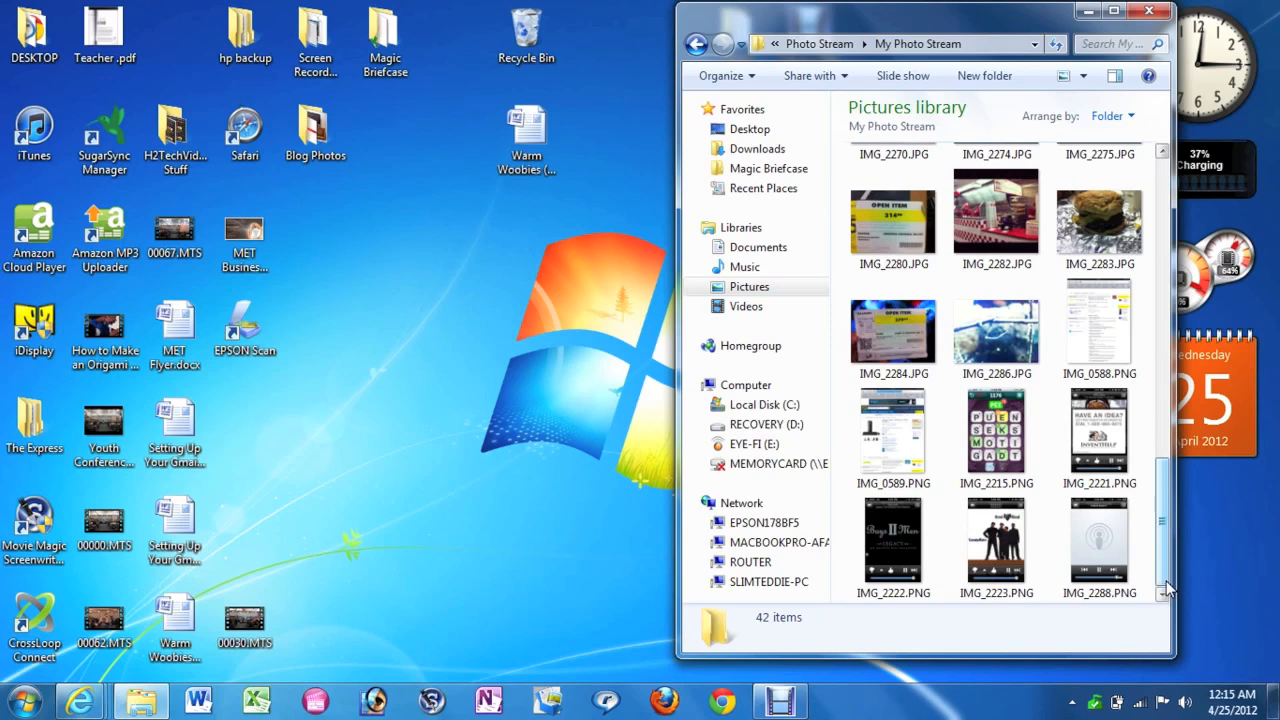
{"action": "scroll", "scroll_direction": "down", "scroll_amount": 3}
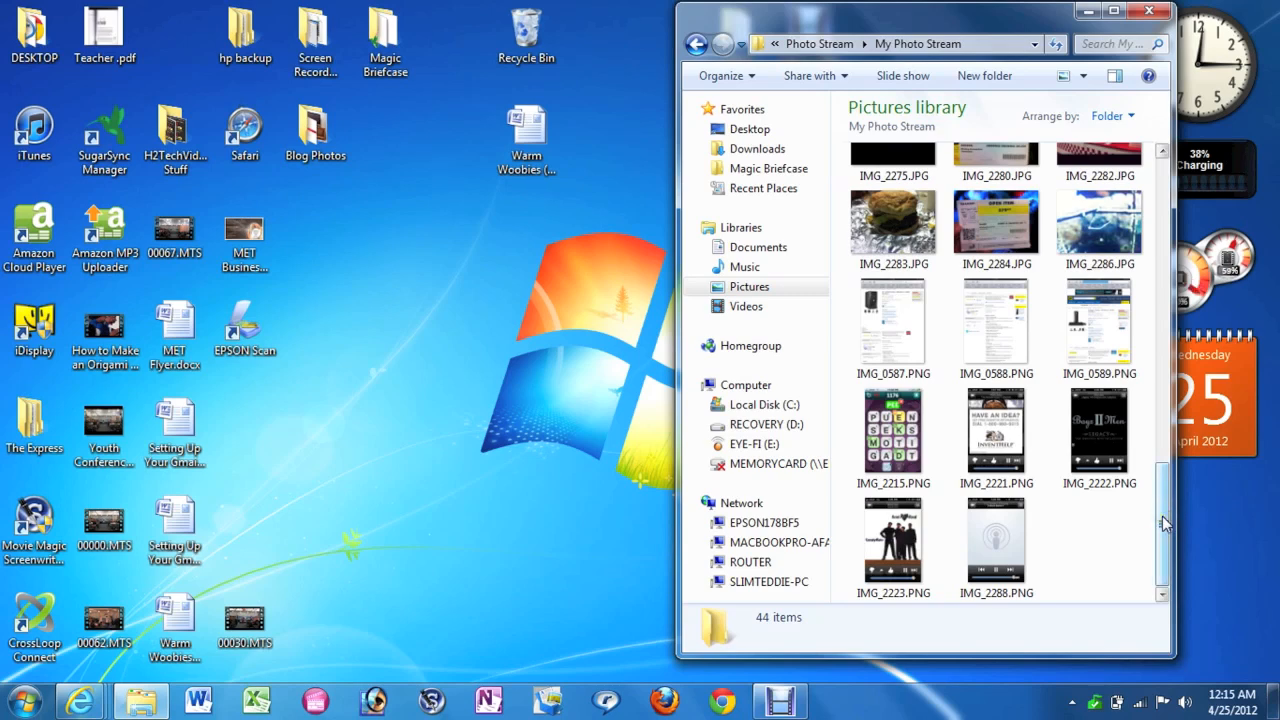
Scroll My Photo Stream to find newly synced screenshots like IMG_2278.PNG and IMG_0590.PNG.
{"action": "scroll", "scroll_direction": "down", "scroll_amount": 3}
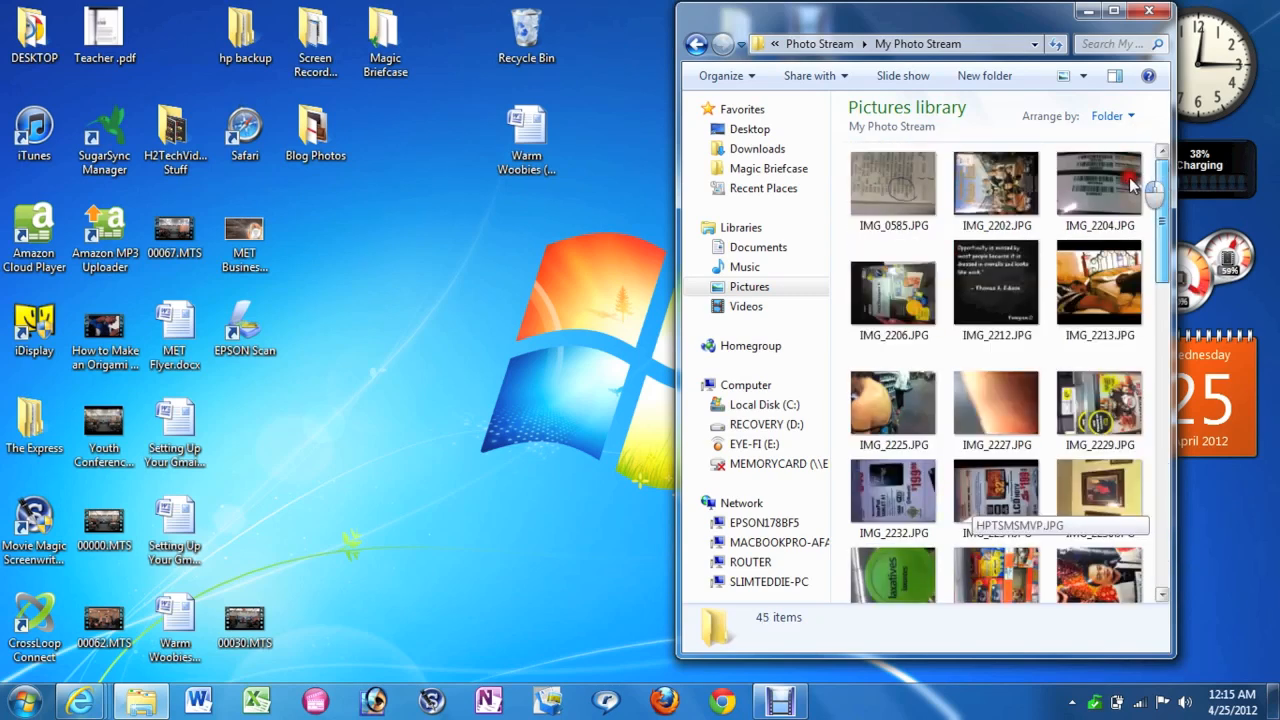
{"action": "scroll", "scroll_direction": "down", "scroll_amount": 3}
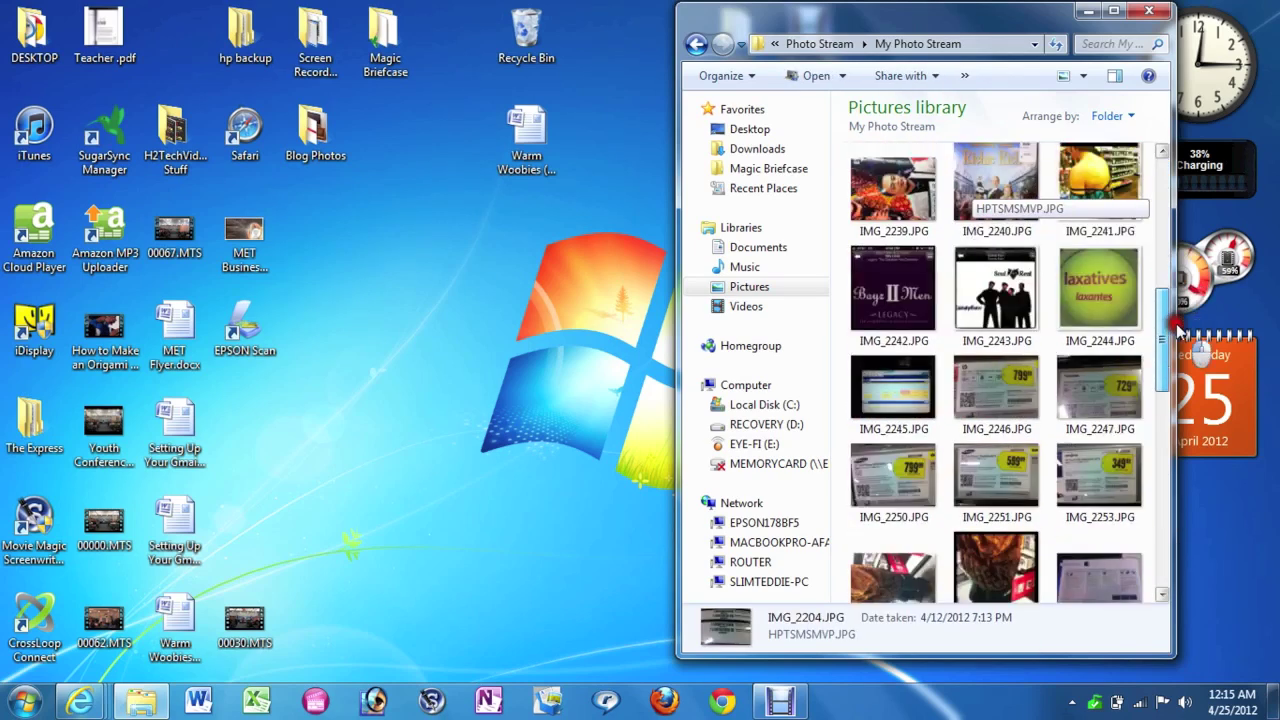
{"action": "scroll", "scroll_direction": "down", "scroll_amount": 3}
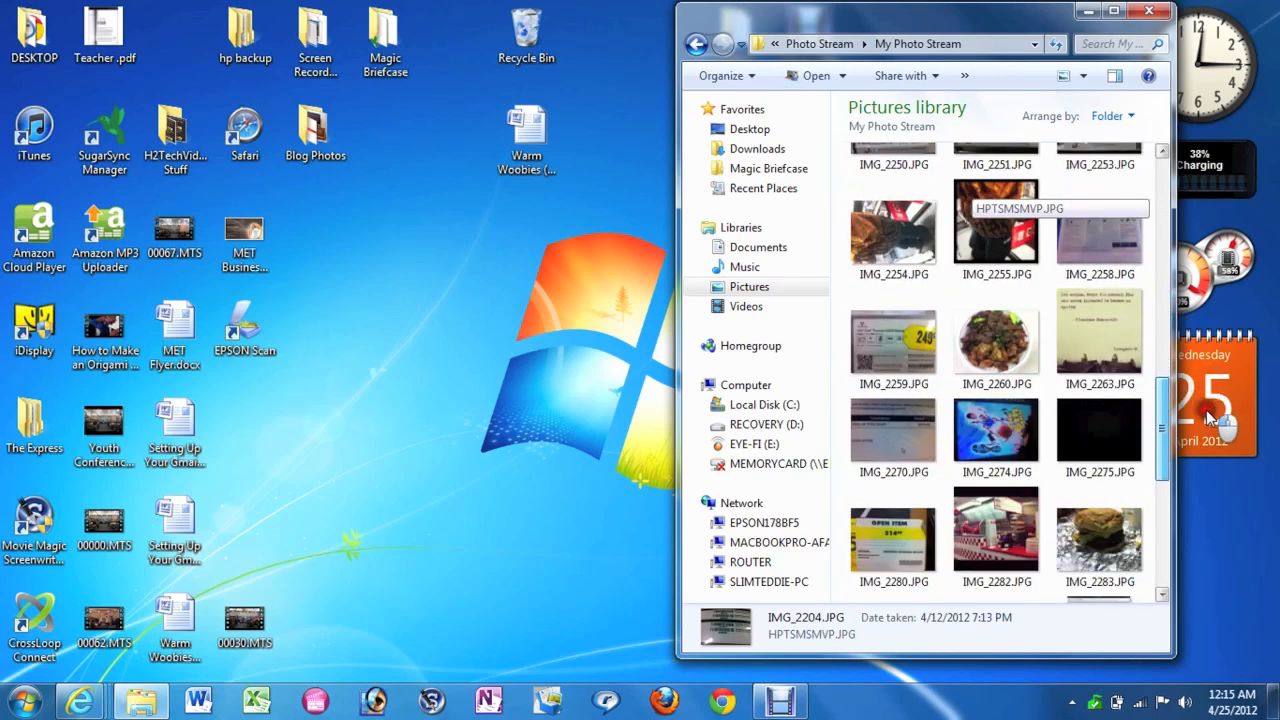
{"action": "scroll", "scroll_direction": "down", "scroll_amount": 3}
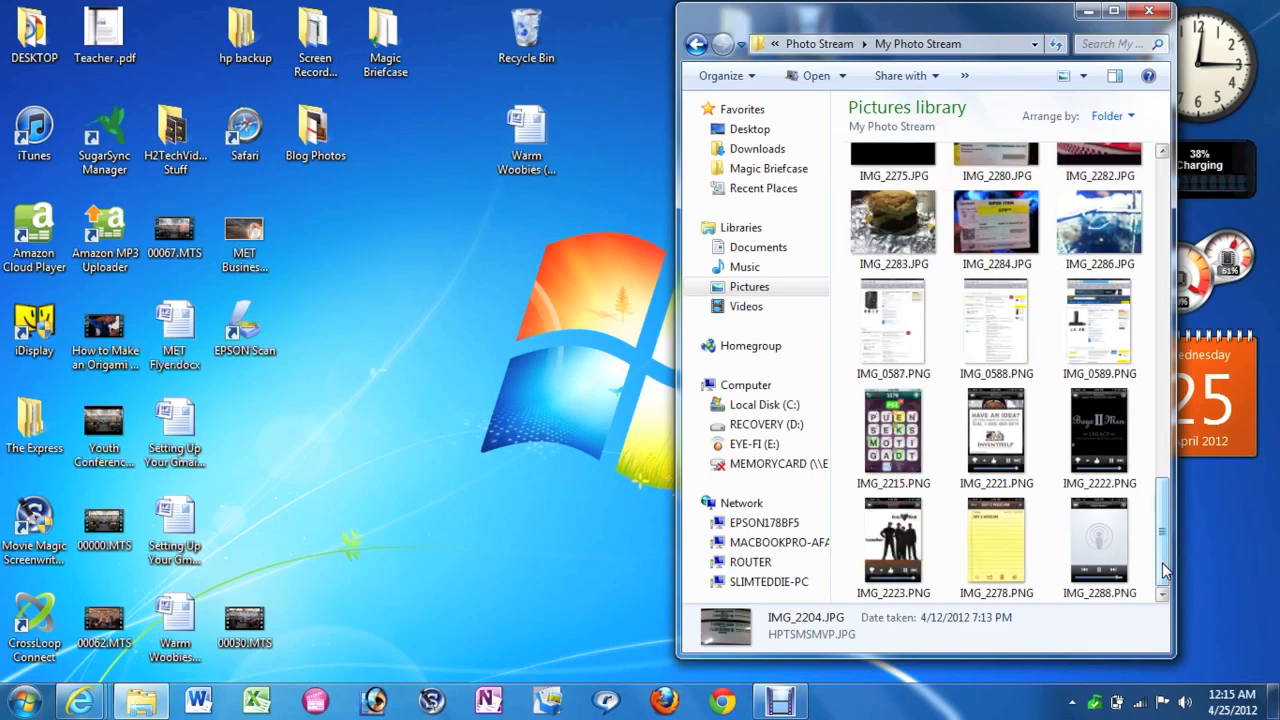
{"action": "scroll", "scroll_direction": "down", "scroll_amount": 3}
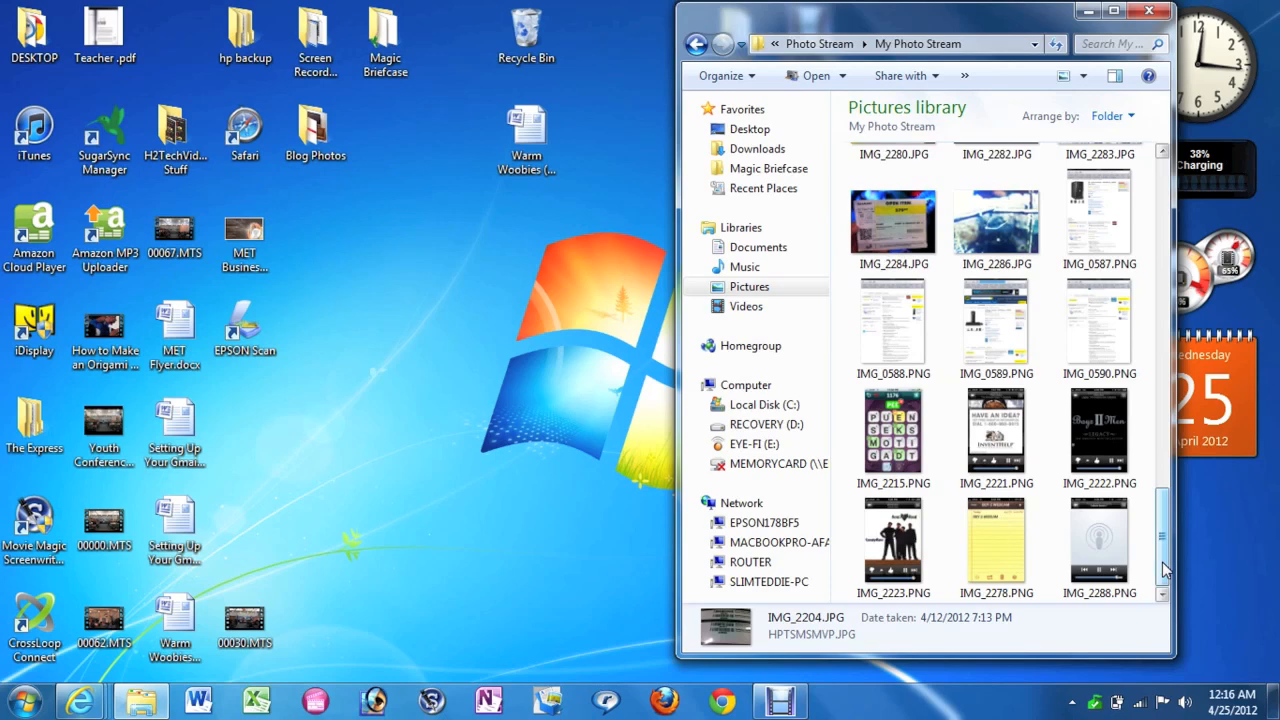
{"action": "scroll", "scroll_direction": "down", "scroll_amount": 3}
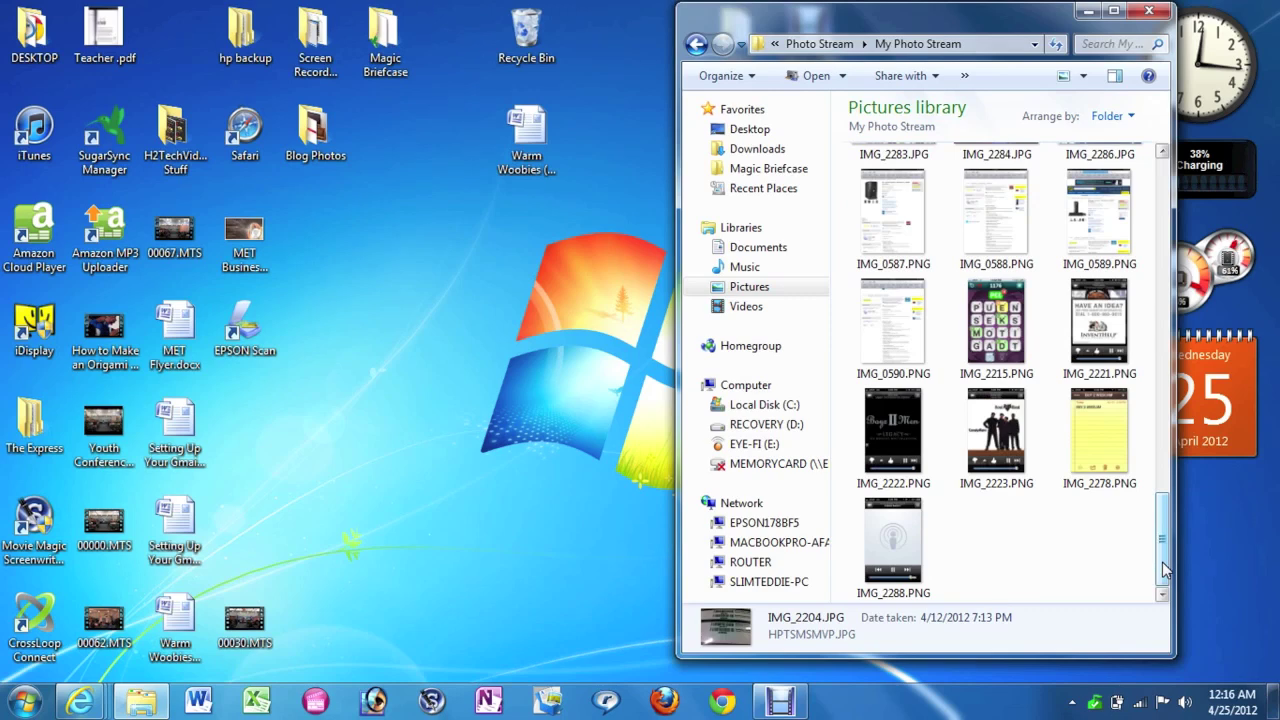
{"action": "mouse_move", "coordinate": [297, 208]}
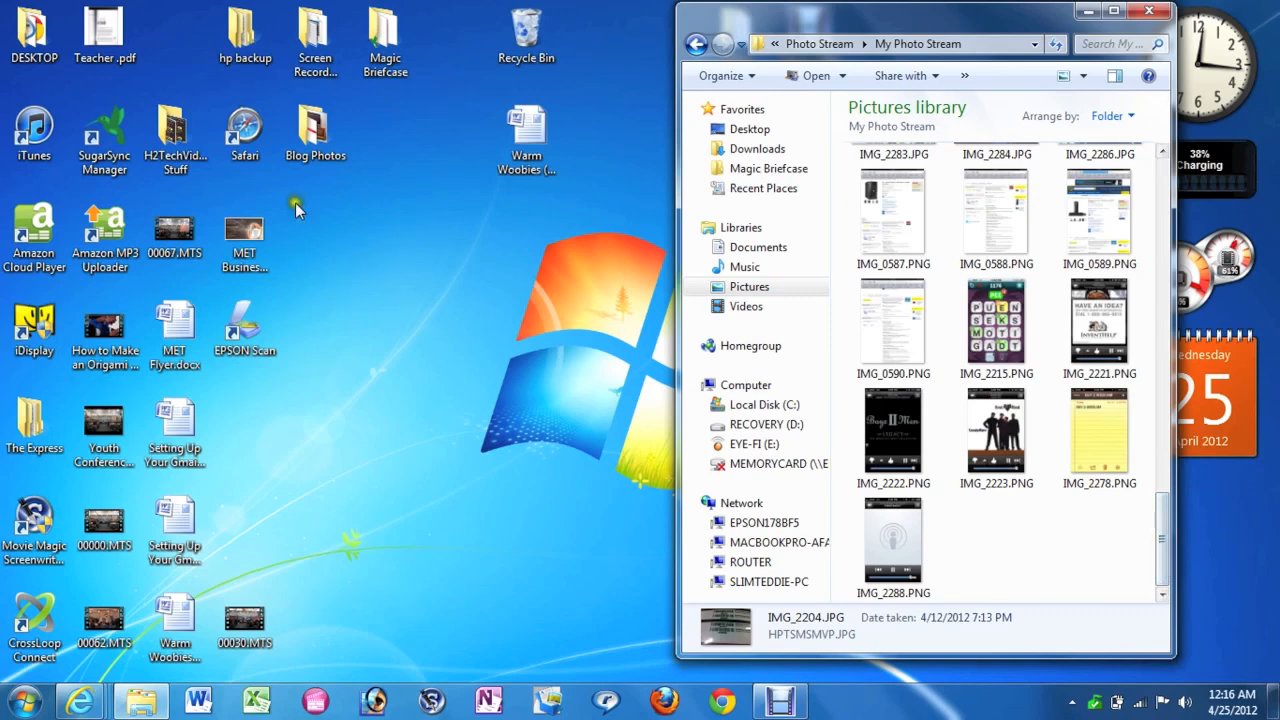
{"action": "mouse_move", "coordinate": [430, 426]}
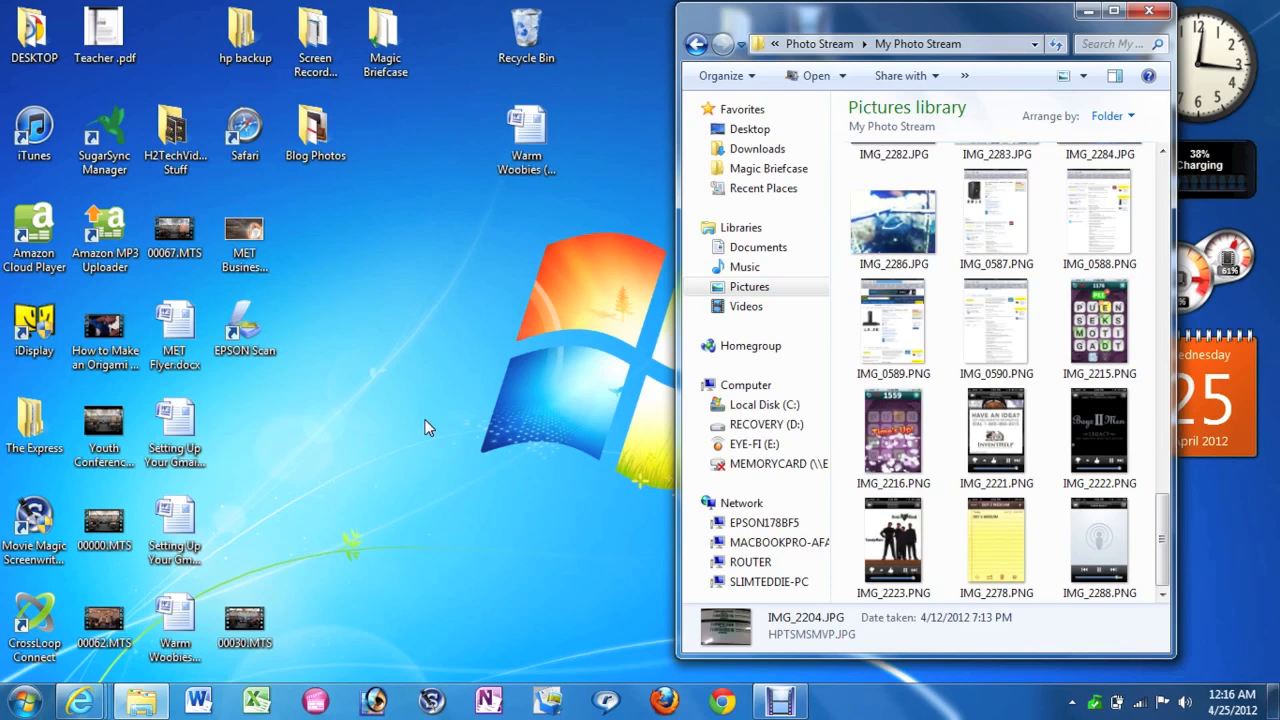
Scroll to the bottom of My Photo Stream to see the newly synced IMG_2216.PNG.
{"action": "scroll", "scroll_direction": "down", "scroll_amount": 3}
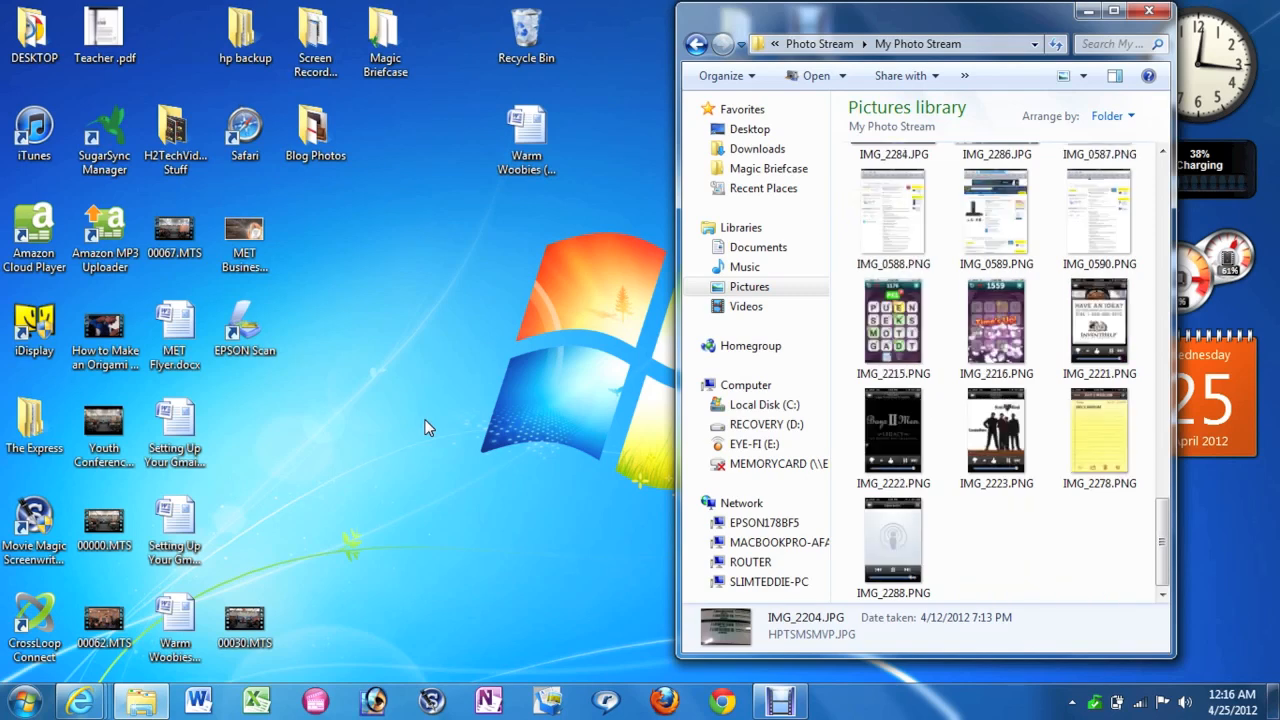